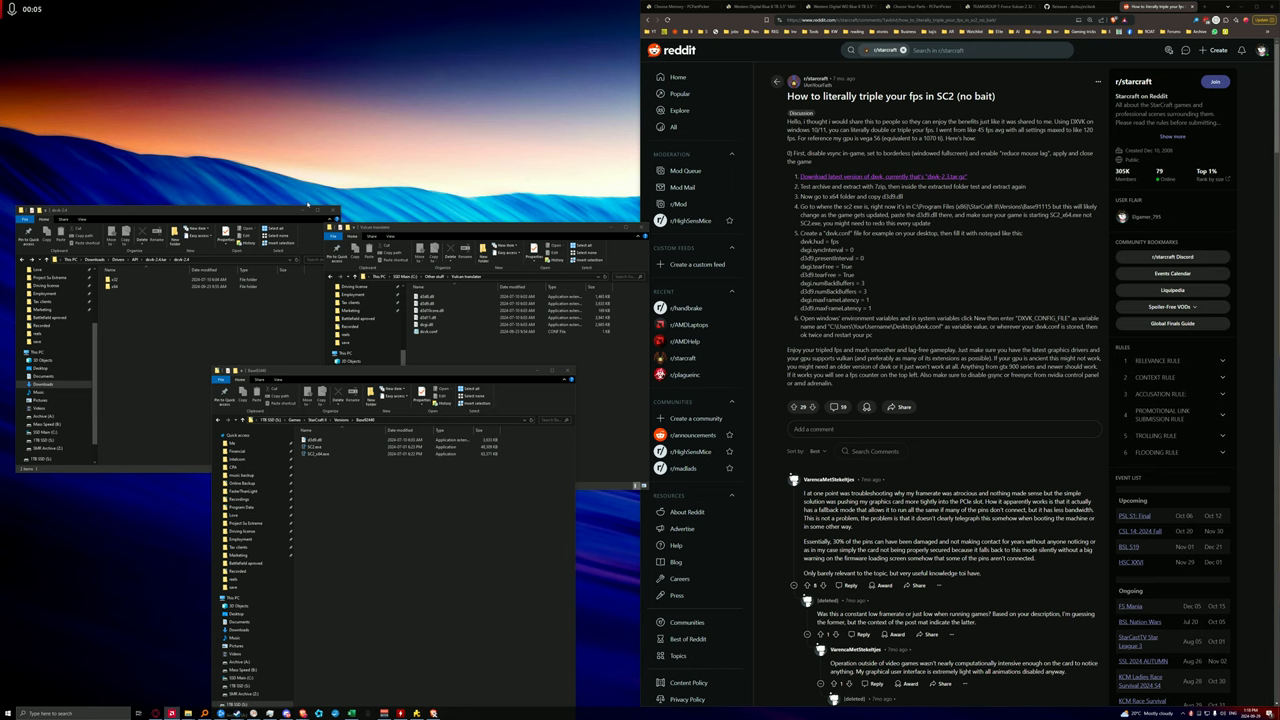
{"action": "mouse_move", "coordinate": [604, 172]}
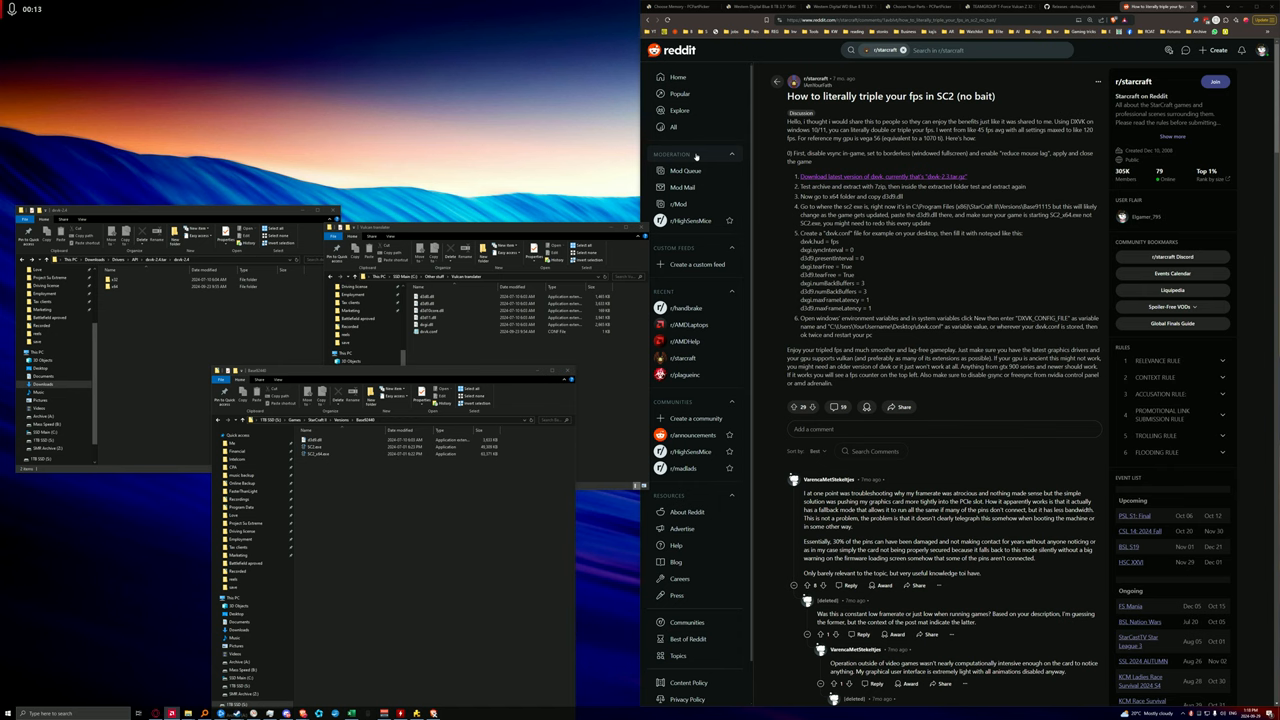
Step: Scroll the doitsujin/dxvk Releases page down to the Version 2.4.1 assets list
{"action": "scroll", "scroll_direction": "down", "scroll_amount": 3}
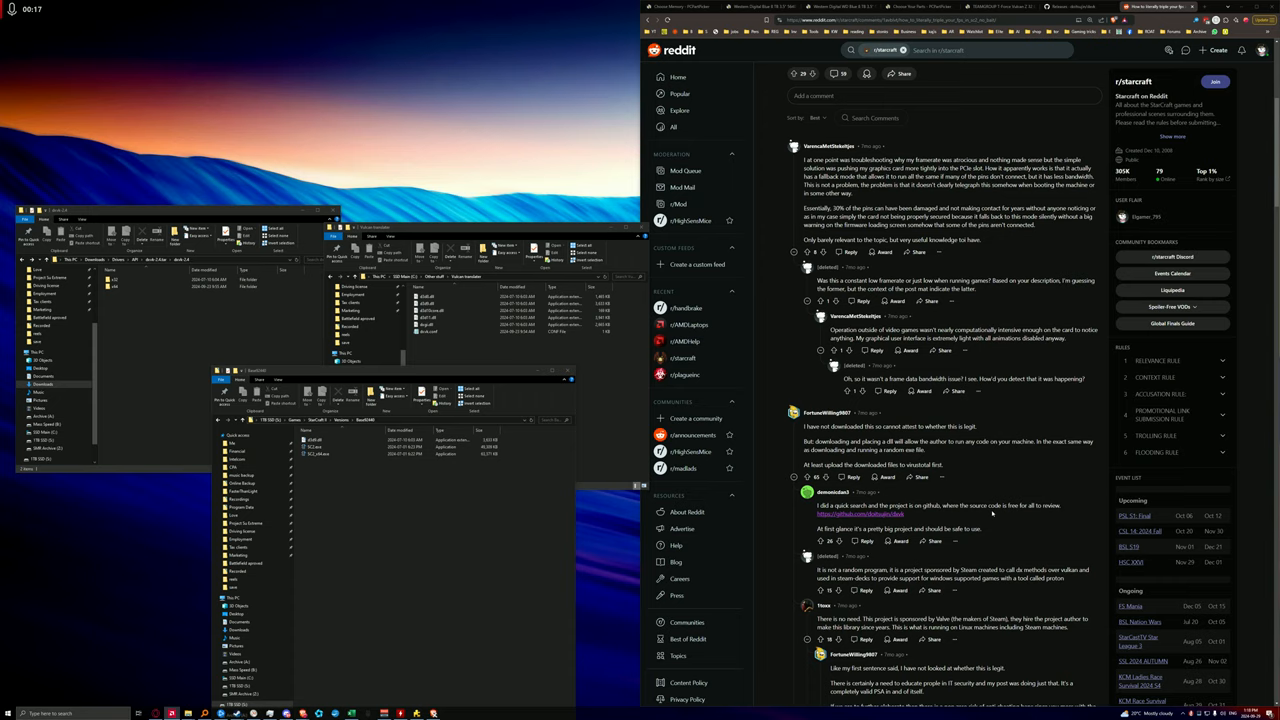
{"action": "scroll", "scroll_direction": "down", "scroll_amount": 3}
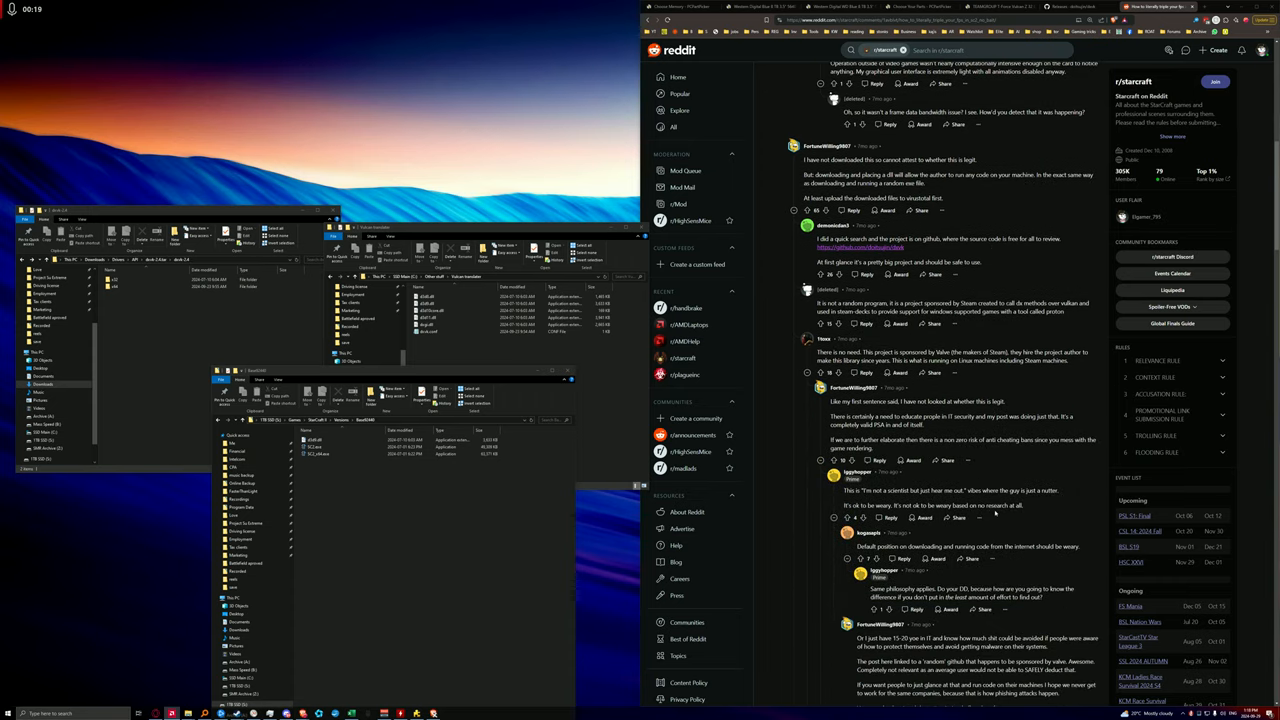
{"action": "mouse_move", "coordinate": [1008, 576]}
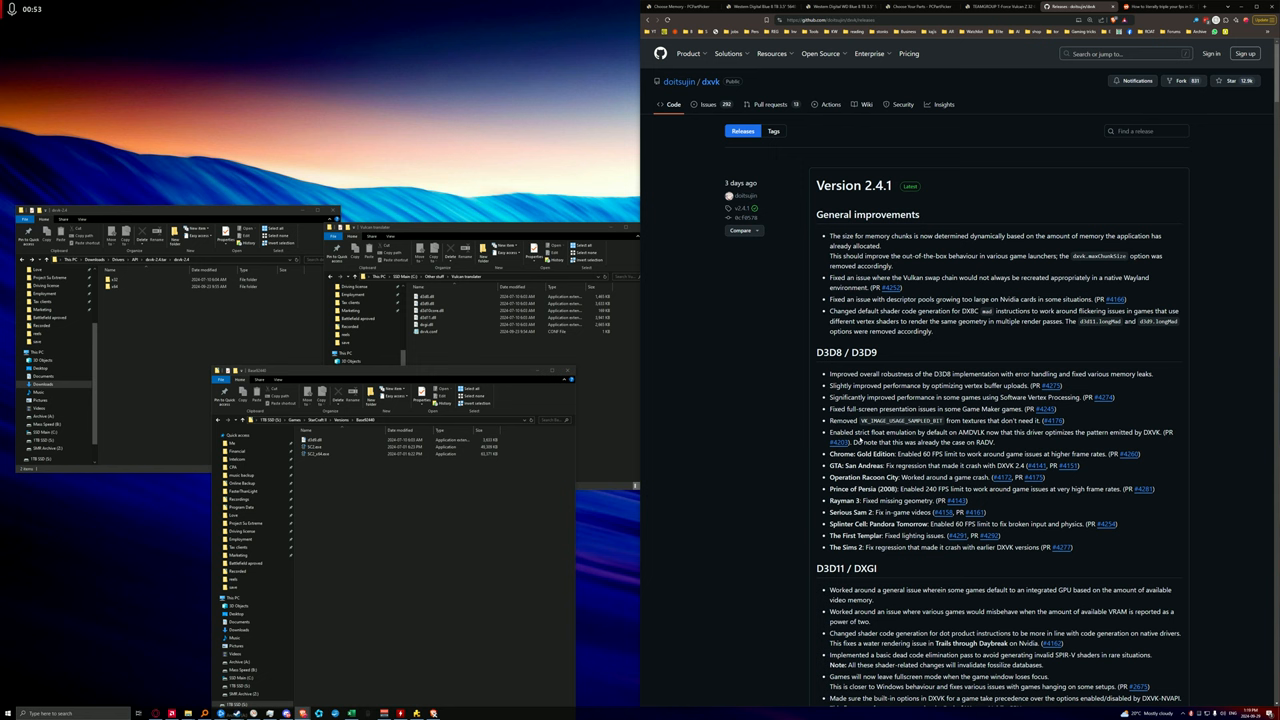
{"action": "scroll", "scroll_direction": "down", "scroll_amount": 3}
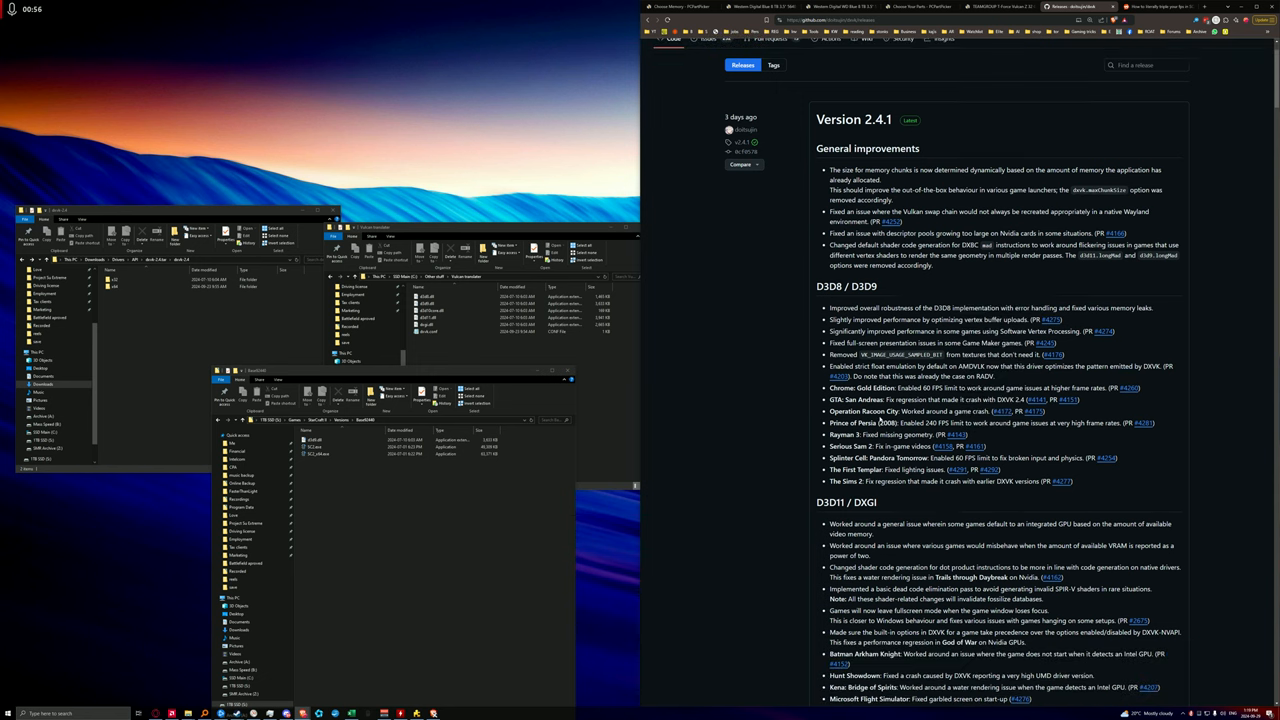
{"action": "scroll", "scroll_direction": "down", "scroll_amount": 3}
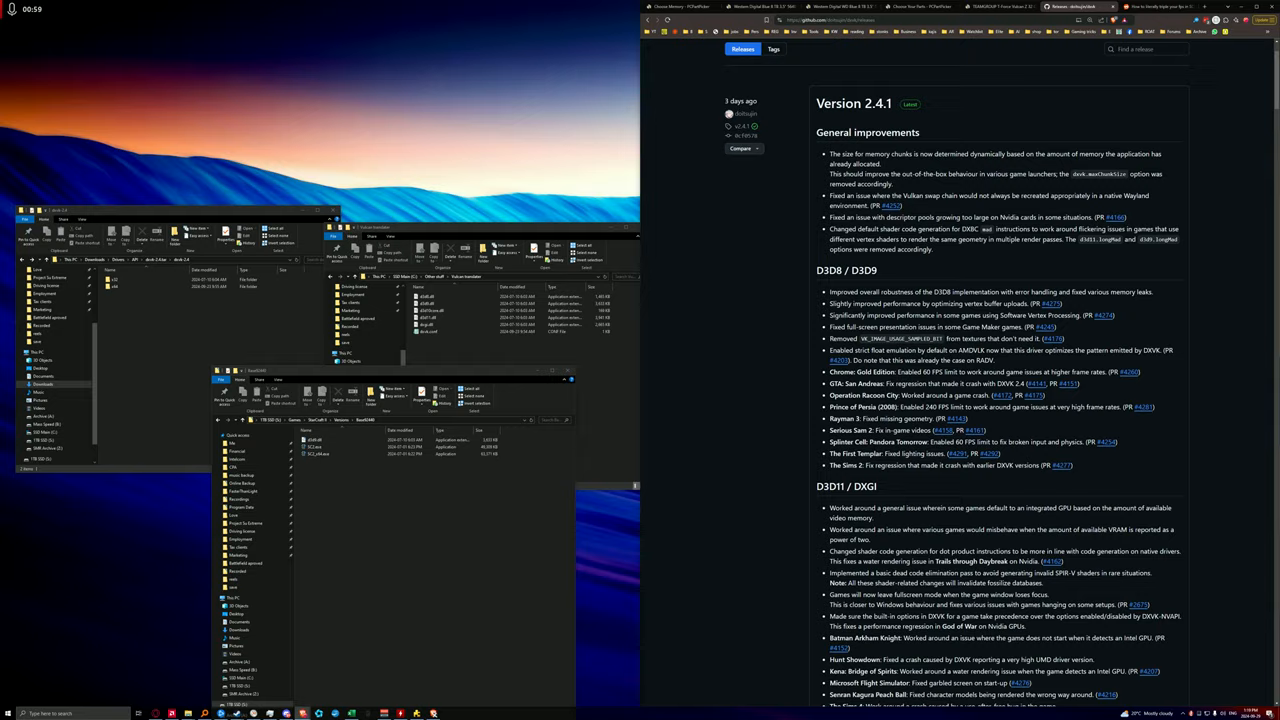
{"action": "scroll", "scroll_direction": "down", "scroll_amount": 3}
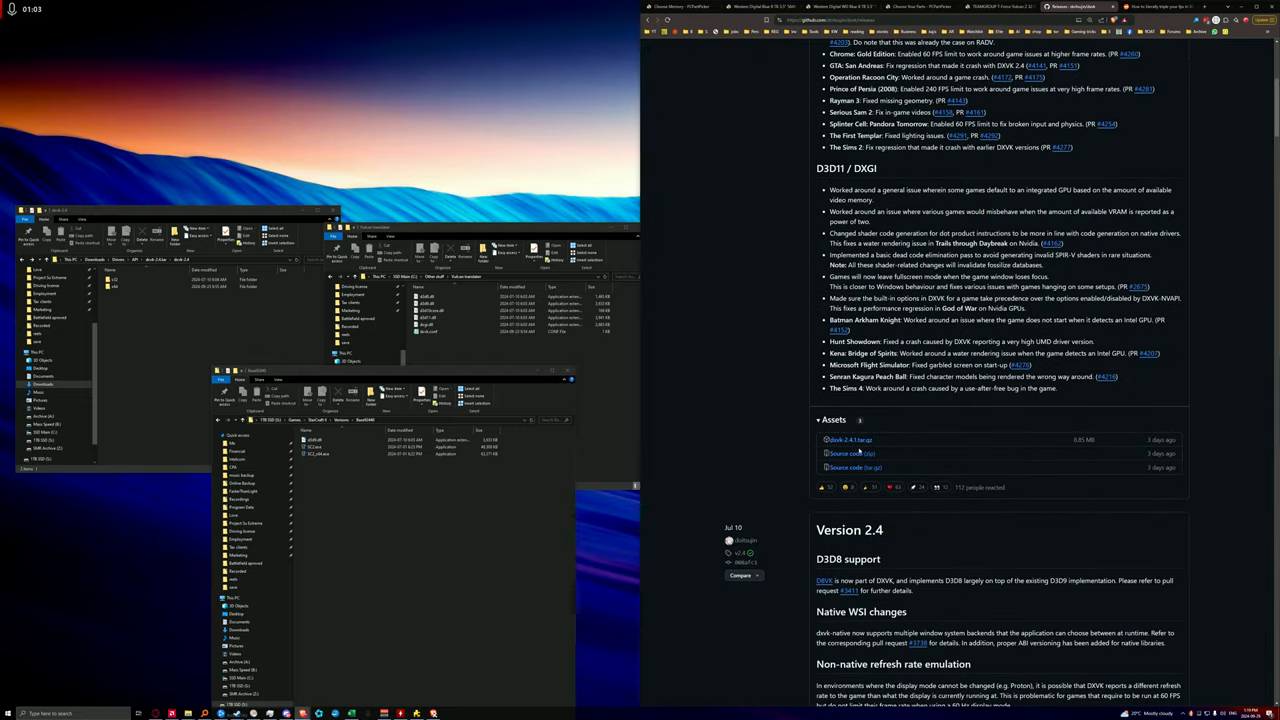
Step: Download and extract the DXVK 2.4.1 archive, then copy the x32 d3d9.dll into the StarCraft II folder
{"action": "left_click", "coordinate": [848, 440]}
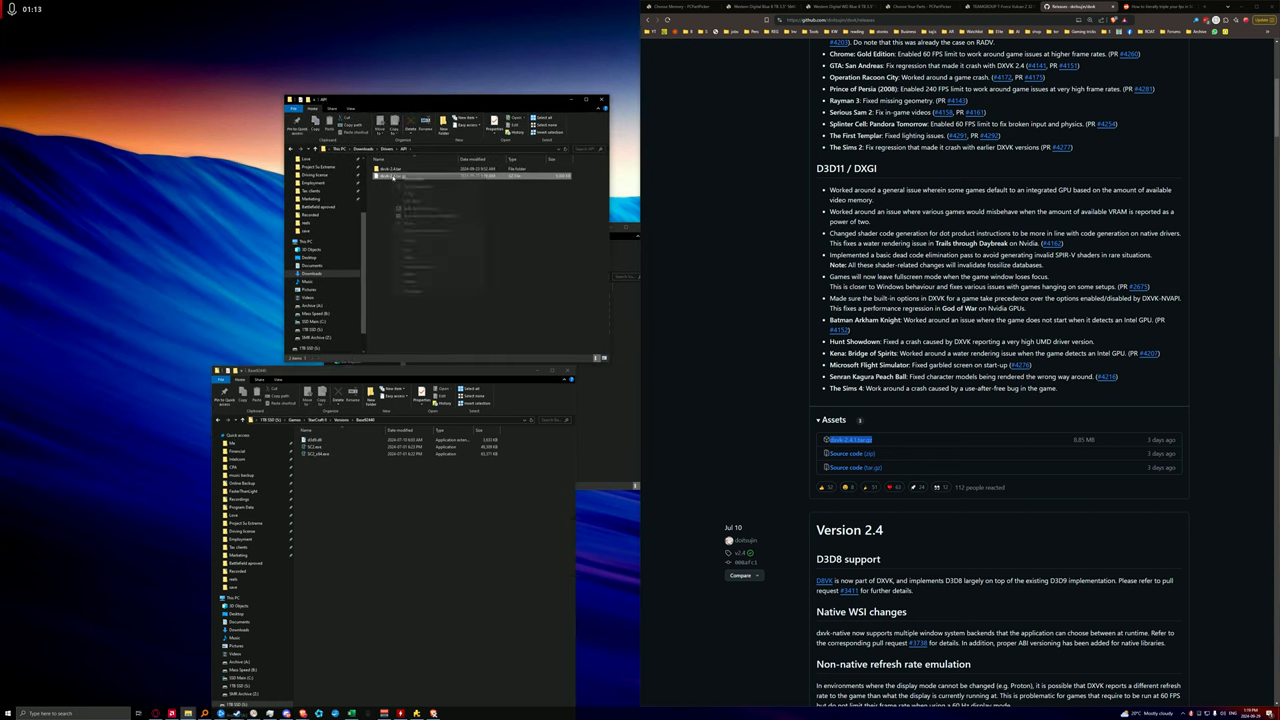
{"action": "right_click", "coordinate": [396, 174]}
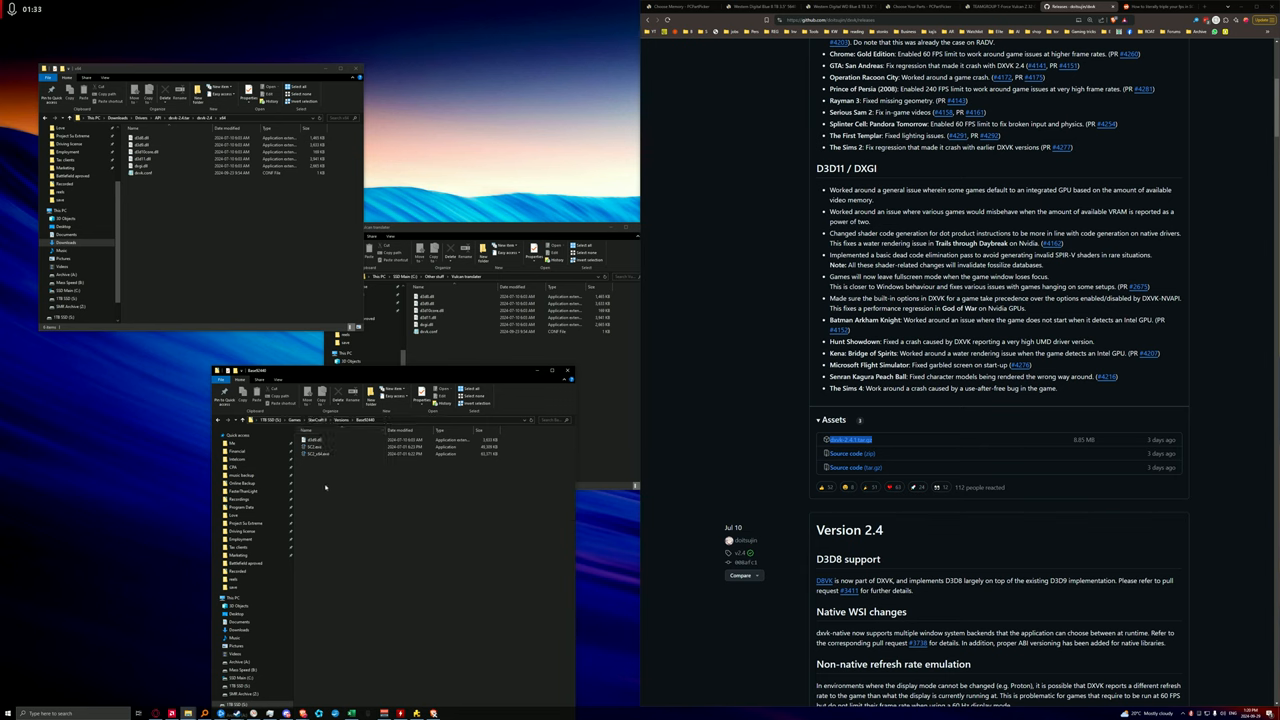
{"action": "left_click", "coordinate": [320, 452]}
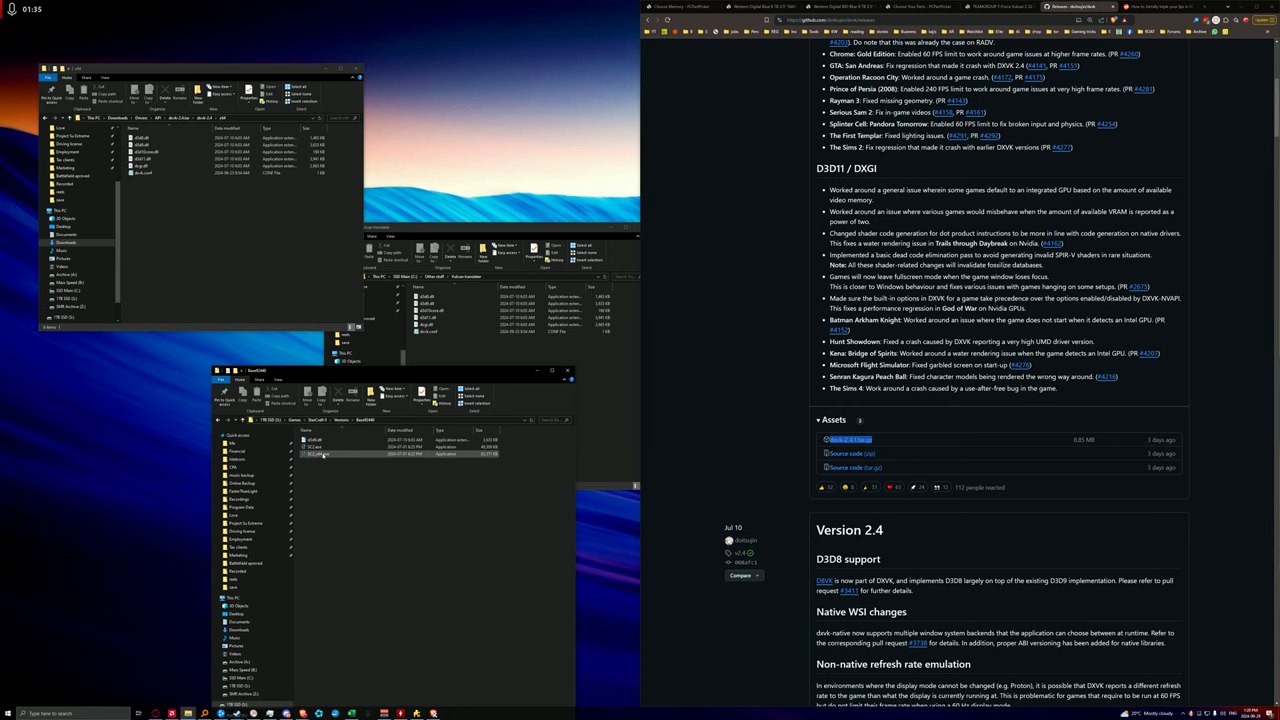
{"action": "left_click", "coordinate": [318, 454]}
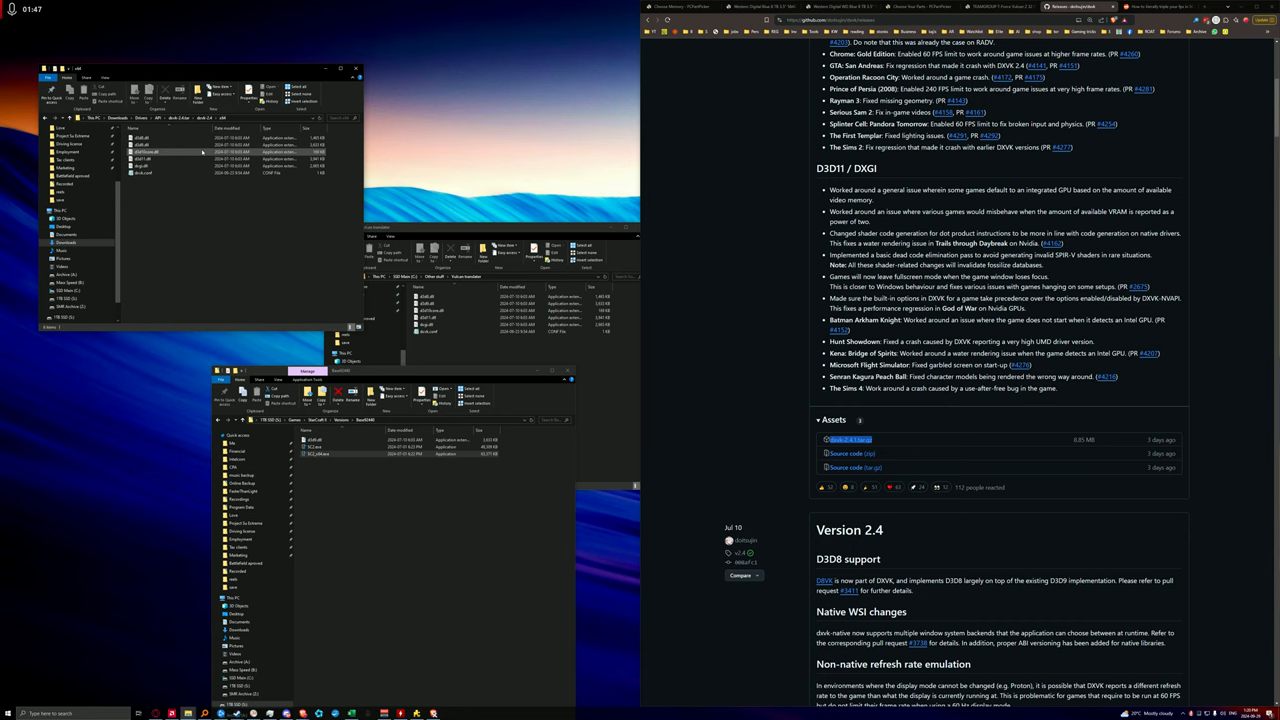
{"action": "left_click", "coordinate": [150, 146]}
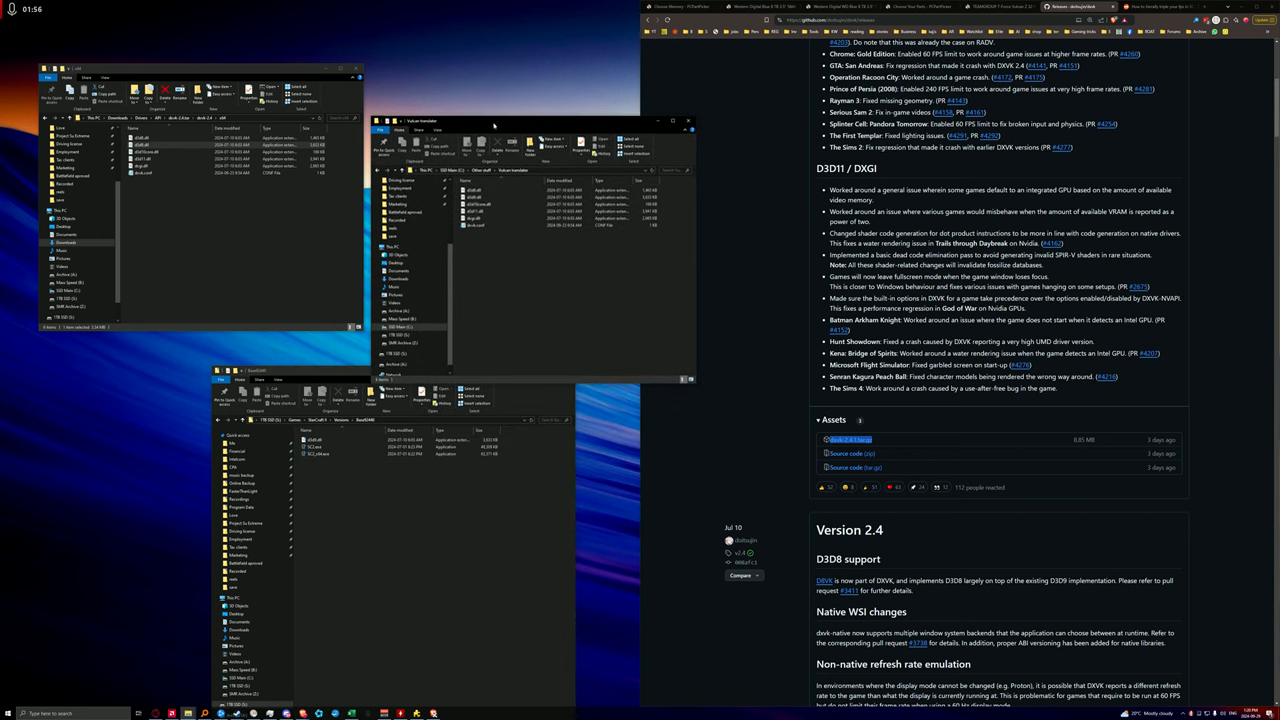
Step: Edit dxvk.conf with the d3d9 lines and check them against the Reddit guide
{"action": "left_click", "coordinate": [490, 224]}
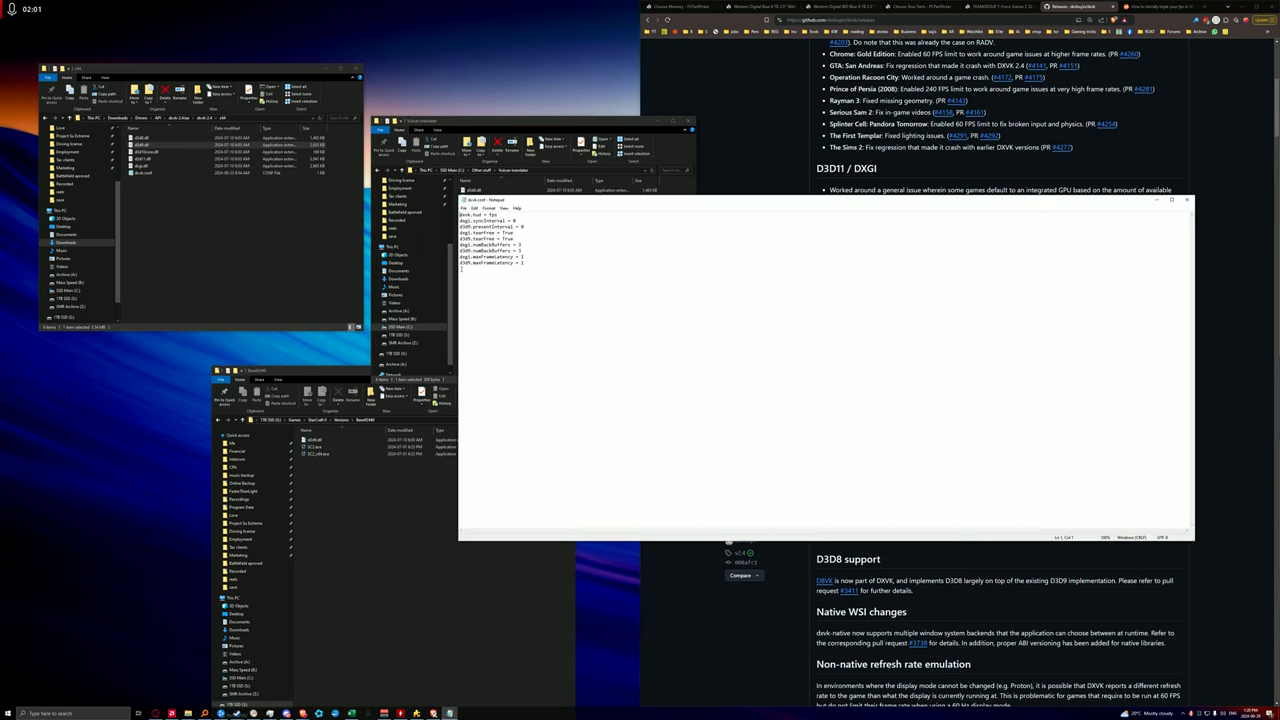
{"action": "mouse_move", "coordinate": [684, 384]}
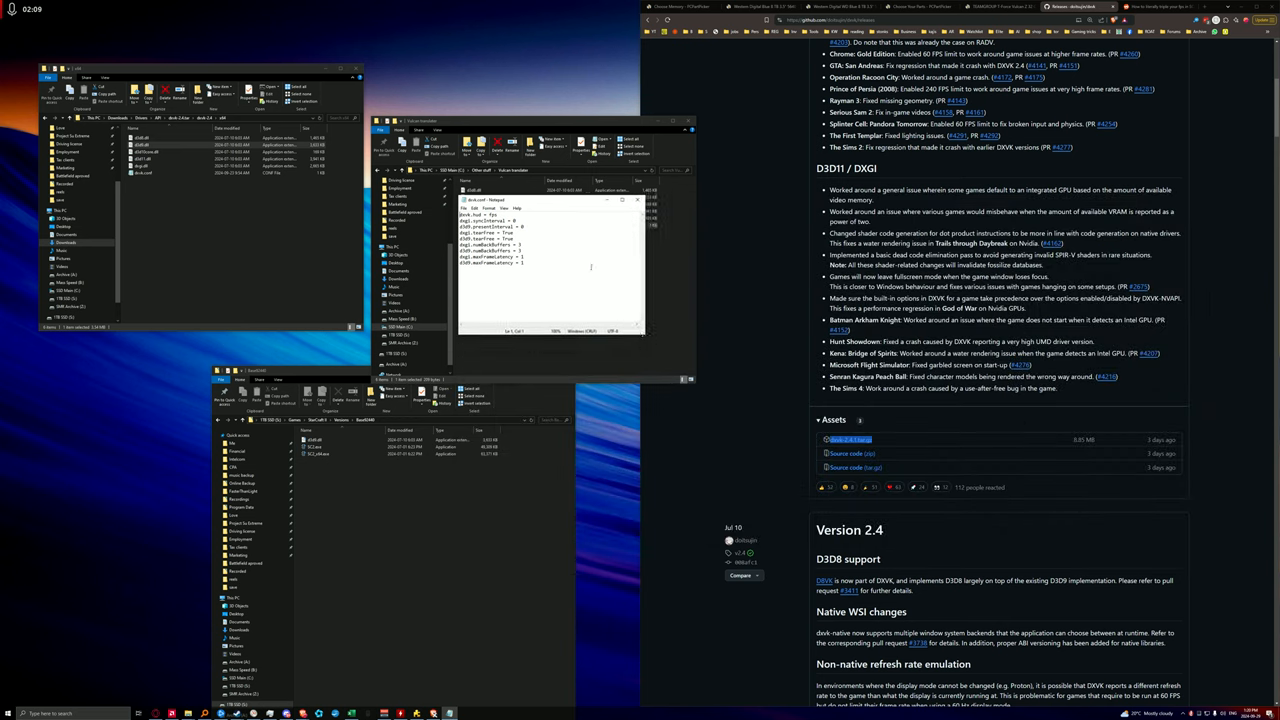
{"action": "left_click_drag", "start_coordinate": [544, 200], "coordinate": [608, 308]}
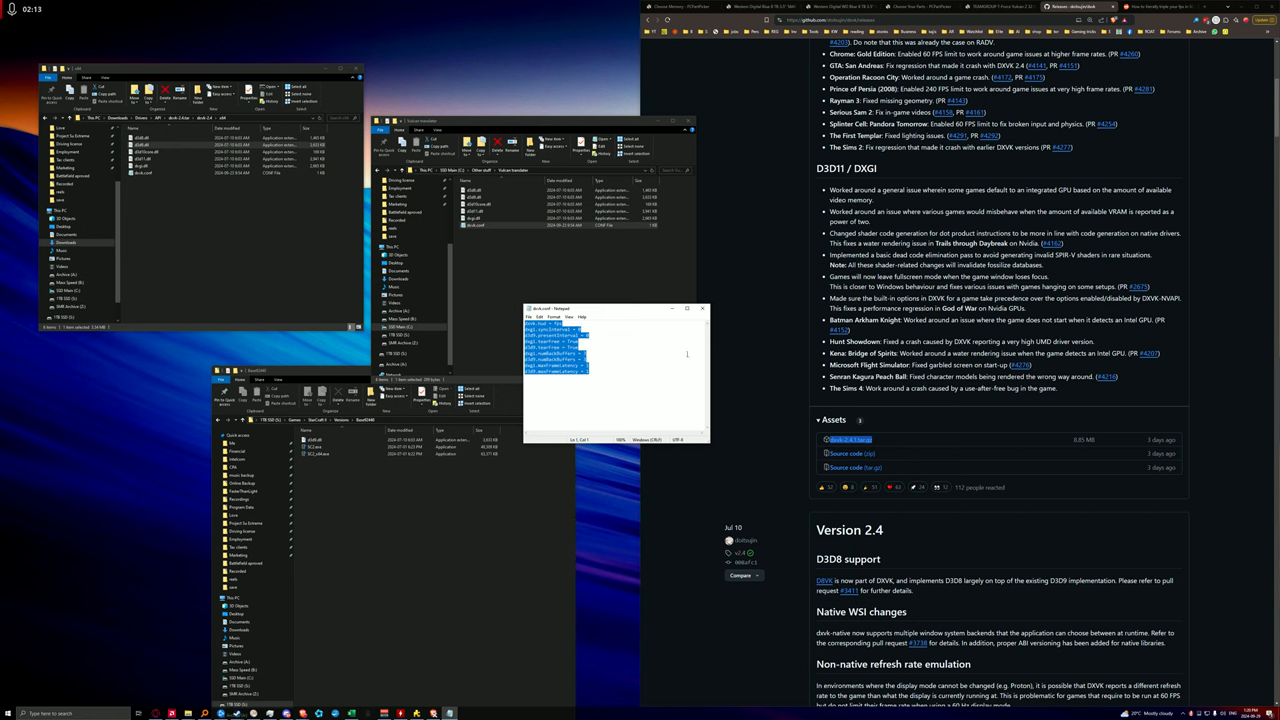
{"action": "left_click", "coordinate": [1156, 8]}
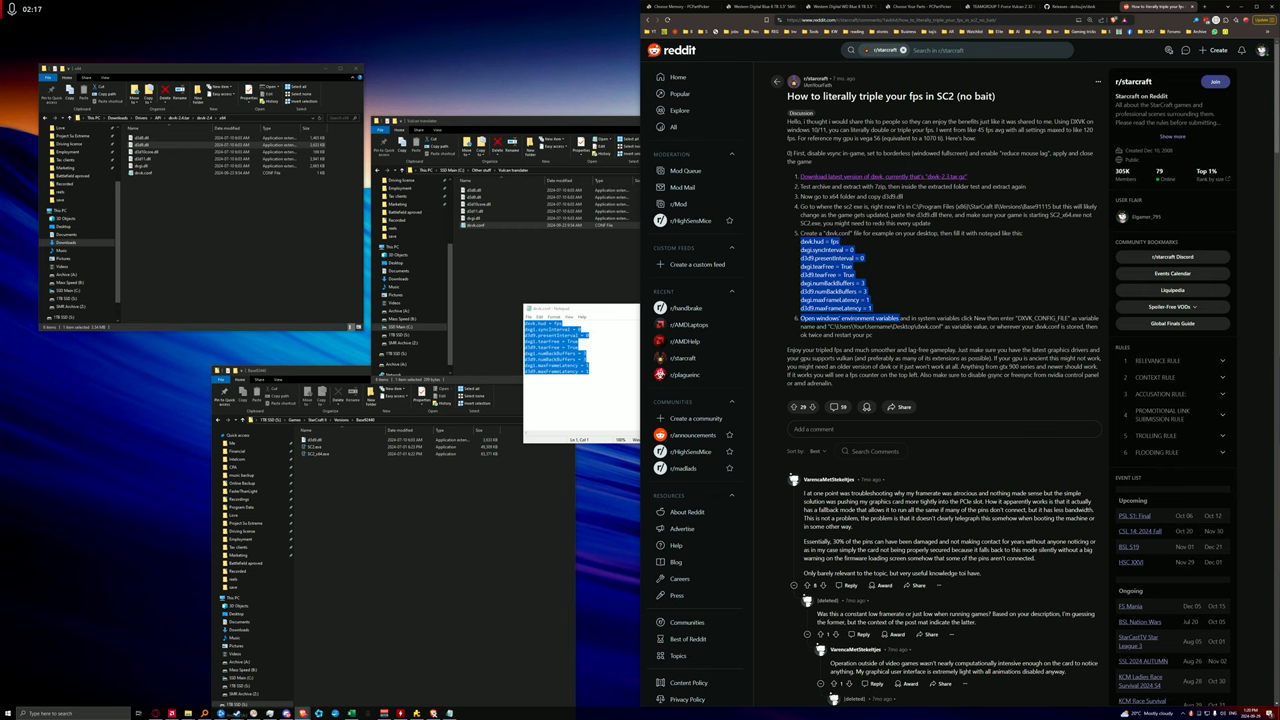
{"action": "mouse_move", "coordinate": [908, 268]}
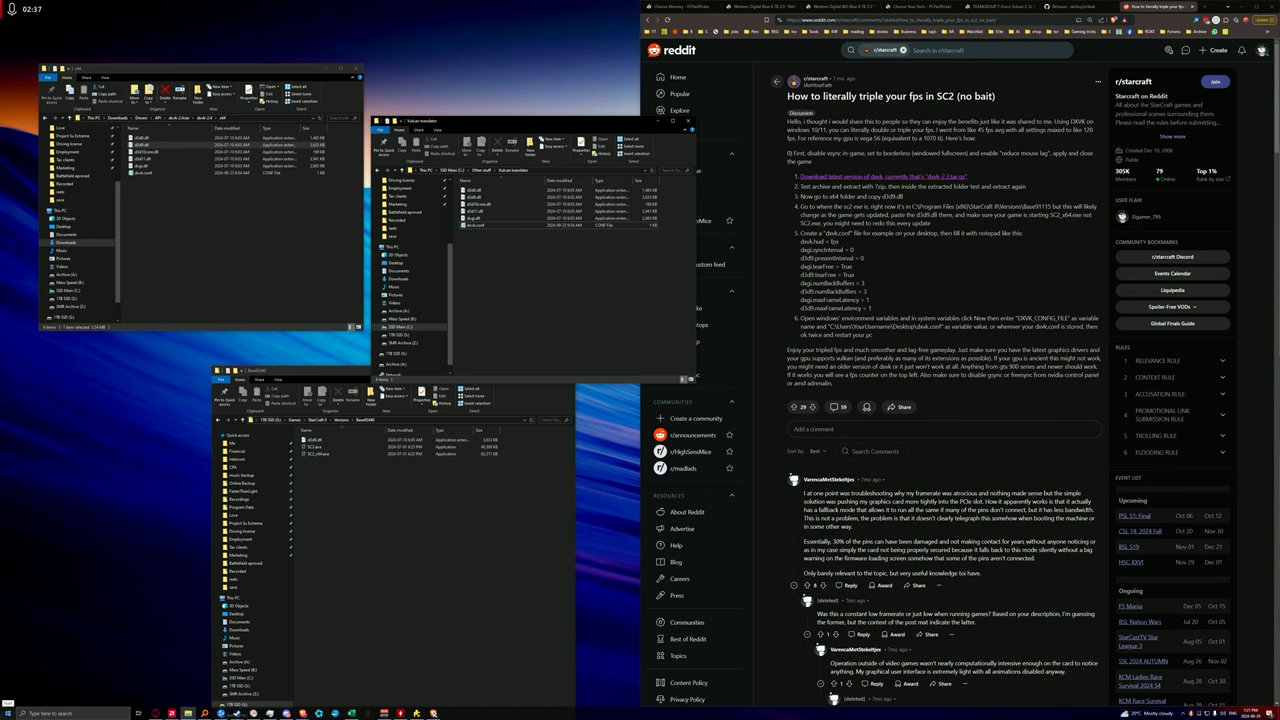
Step: Reach the Environment Variables editor from advanced system settings and start a new system variable
{"action": "left_click", "coordinate": [6, 712]}
{"action": "type", "text": "dev"}
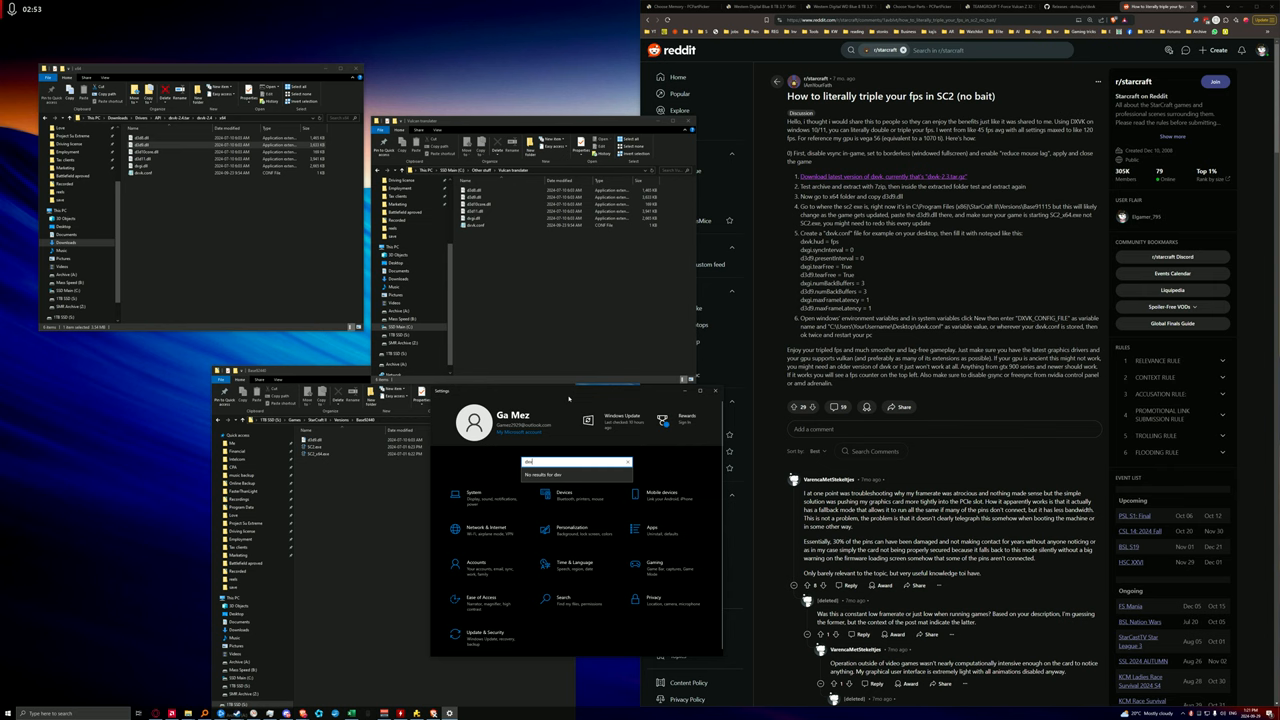
{"action": "mouse_move", "coordinate": [678, 434]}
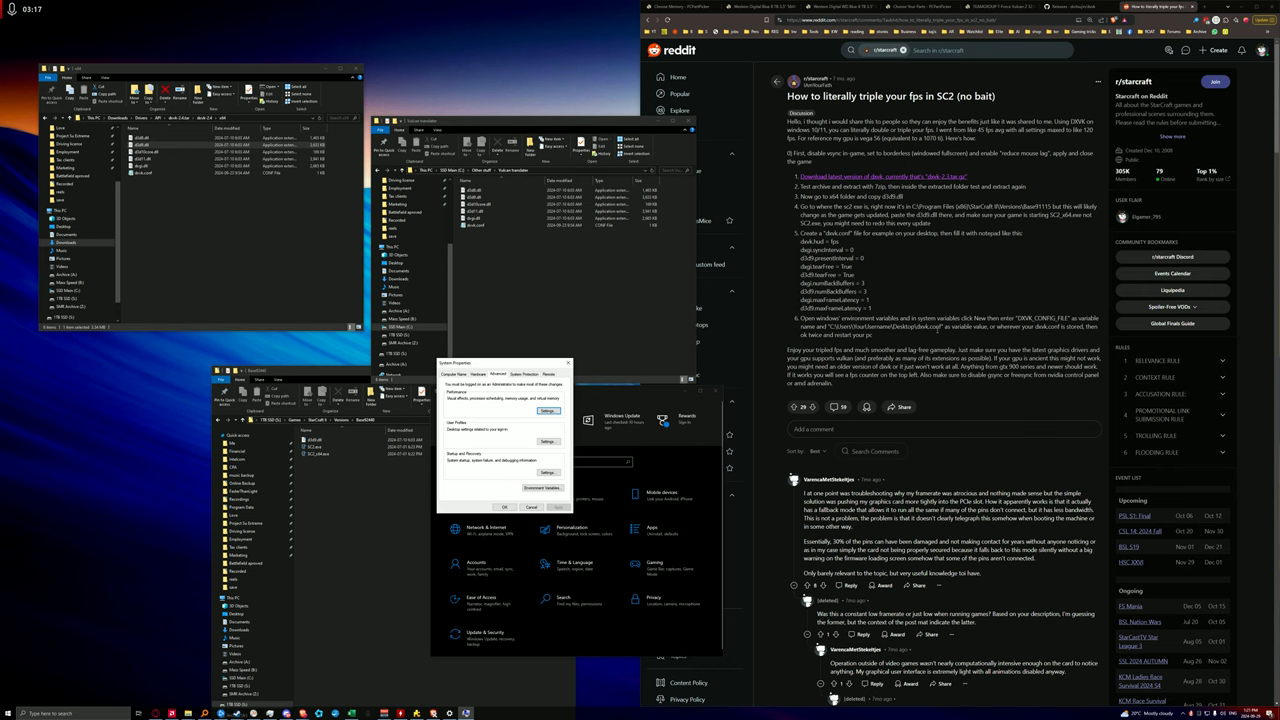
{"action": "mouse_move", "coordinate": [564, 482]}
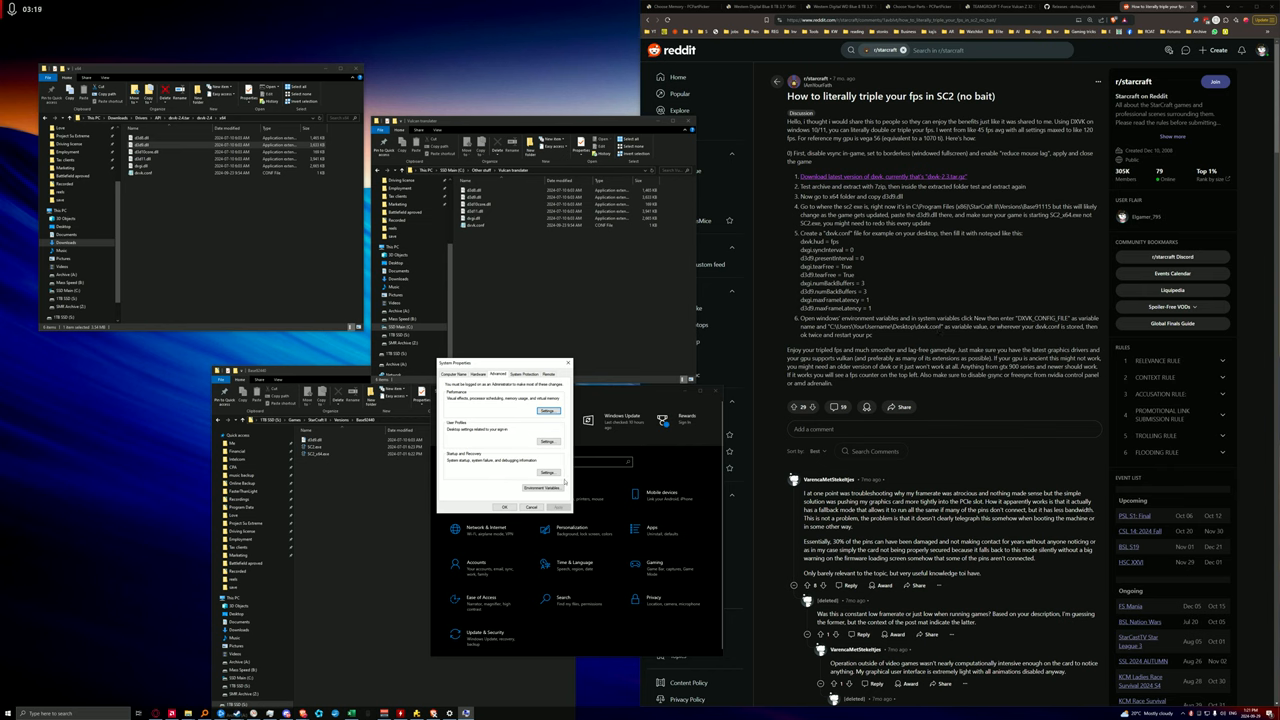
{"action": "left_click", "coordinate": [540, 488]}
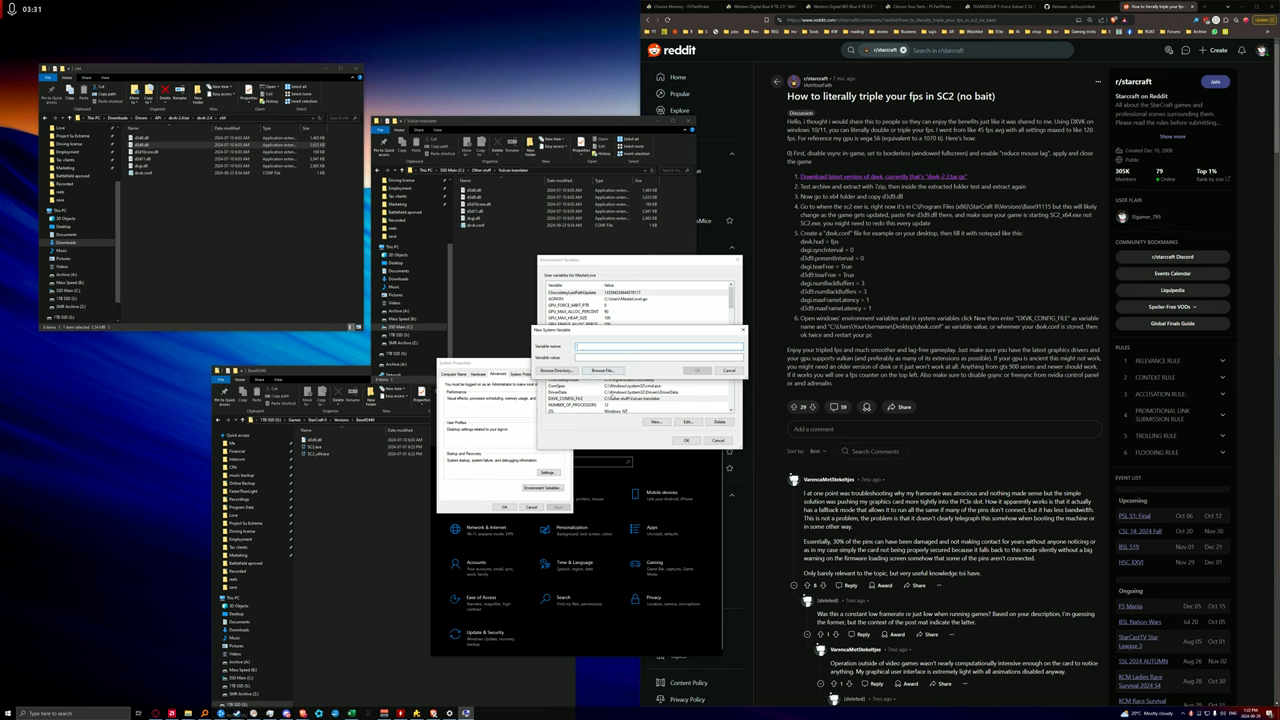
Step: Confirm the new variable pointing at dxvk.conf and close the Environment Variables editor
{"action": "left_click", "coordinate": [660, 356]}
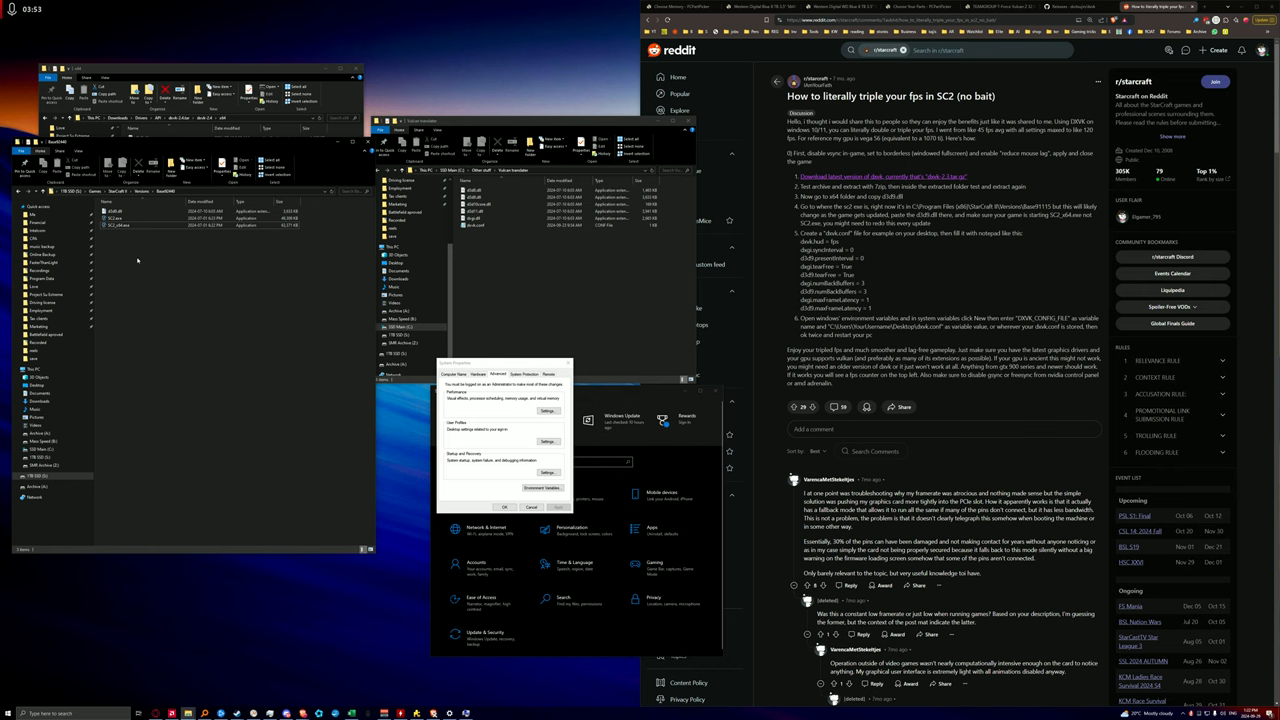
{"action": "left_click", "coordinate": [120, 218]}
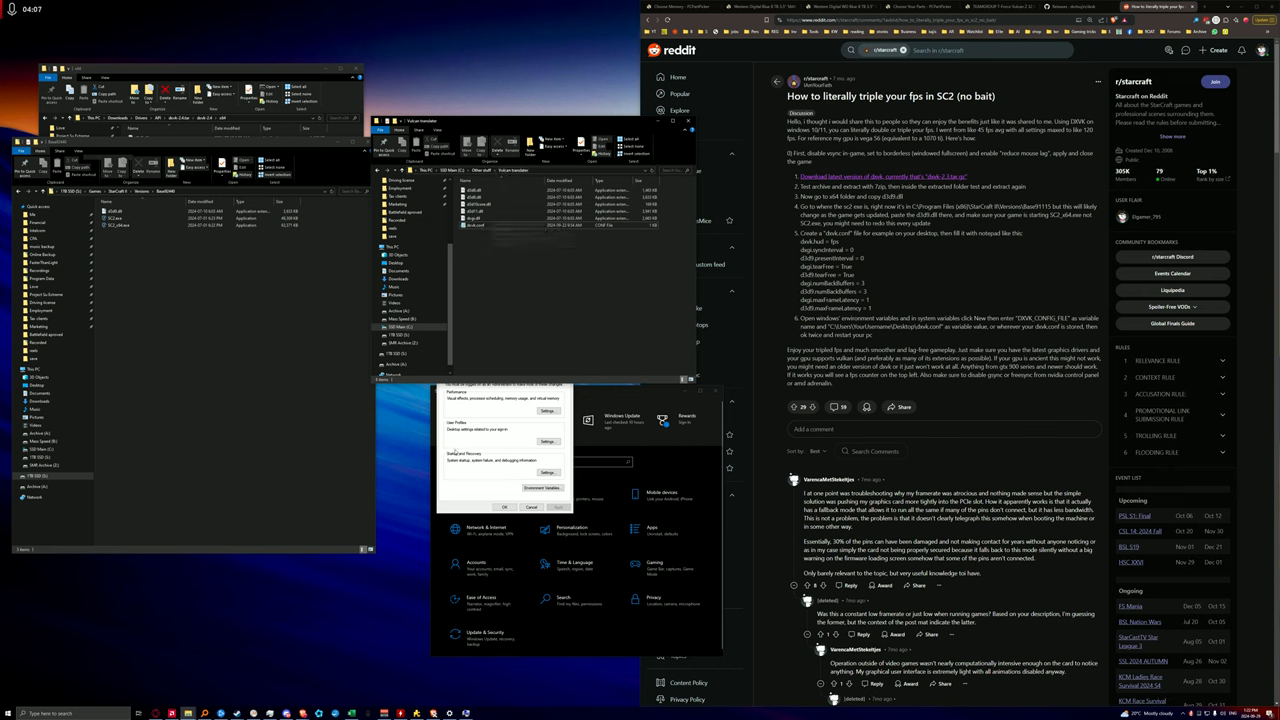
Step: Launch StarCraft II and let it authenticate through Battle.net
{"action": "left_click", "coordinate": [540, 488]}
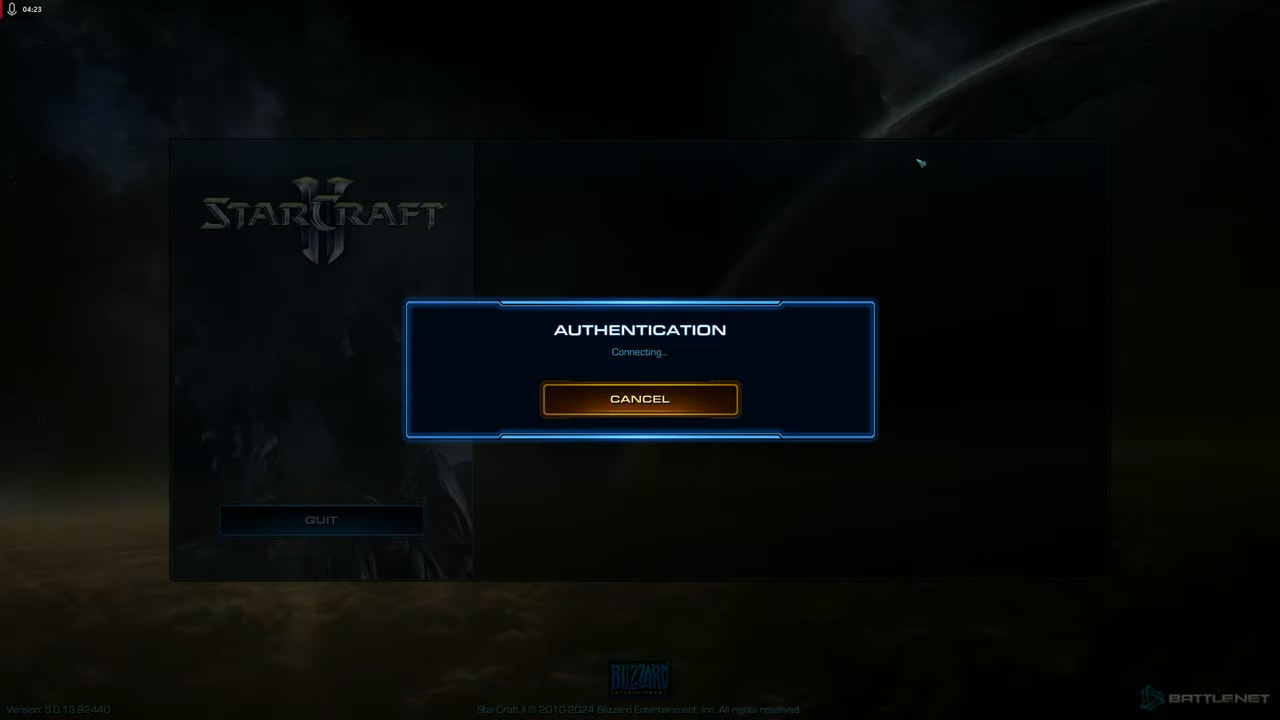
{"action": "mouse_move", "coordinate": [1256, 144]}
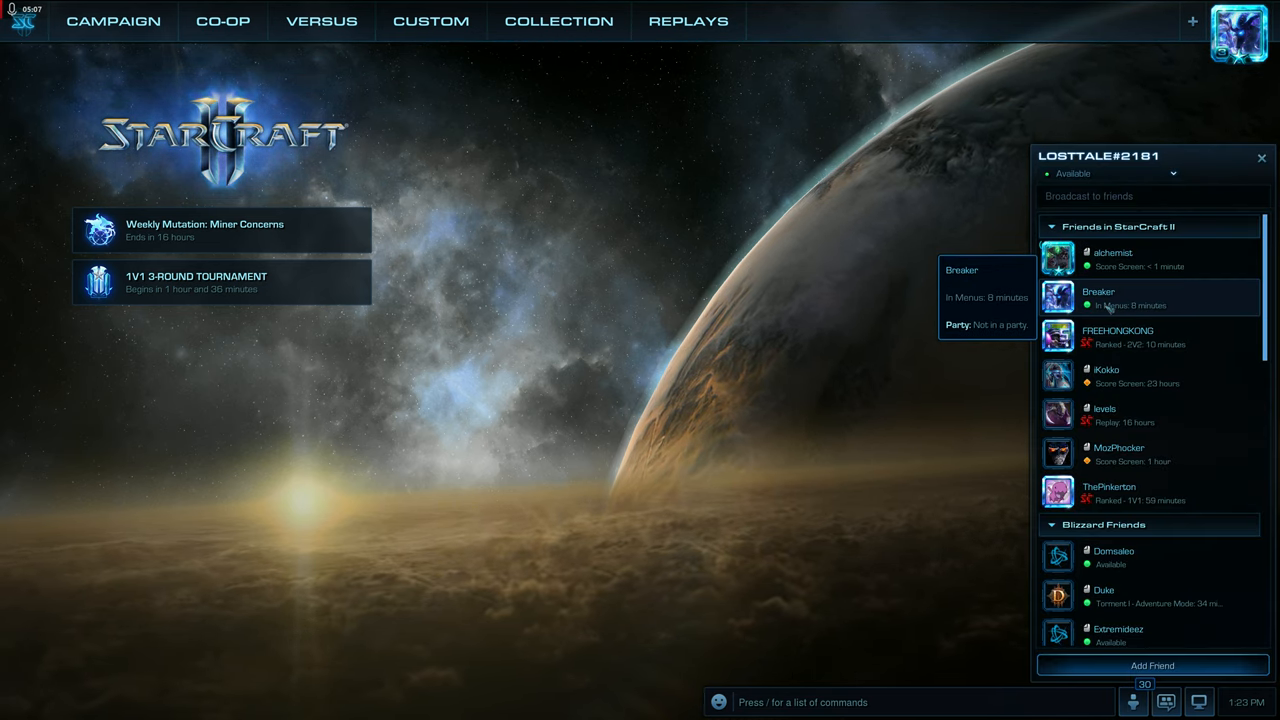
Step: Browse the custom lobbies and graphics options, then quit StarCraft II via Exit Game
{"action": "left_click", "coordinate": [430, 20]}
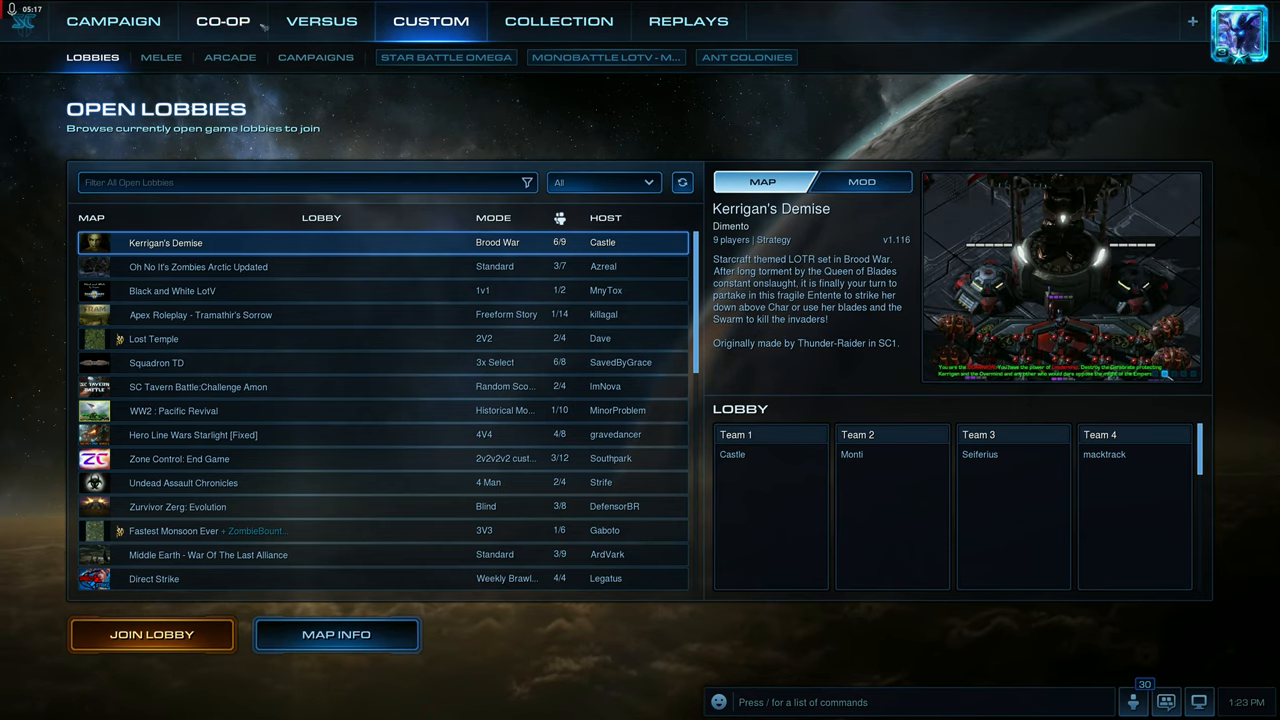
{"action": "left_click", "coordinate": [320, 20]}
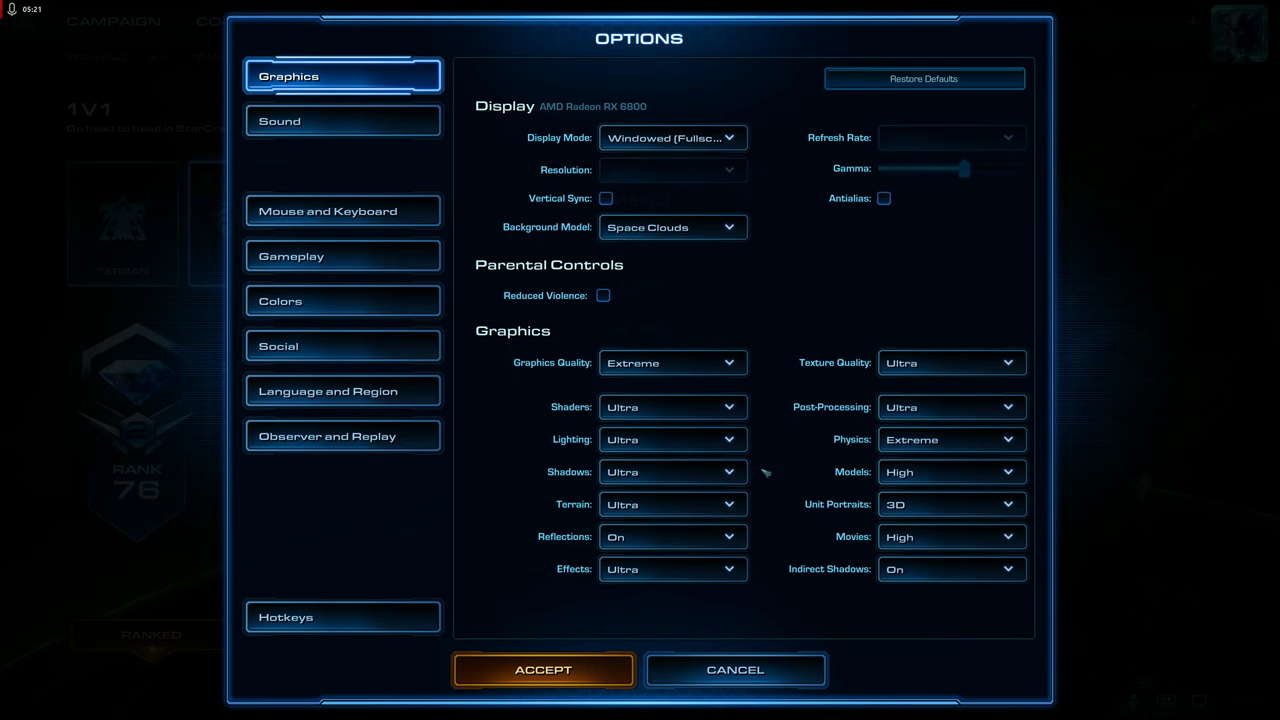
{"action": "mouse_move", "coordinate": [776, 488]}
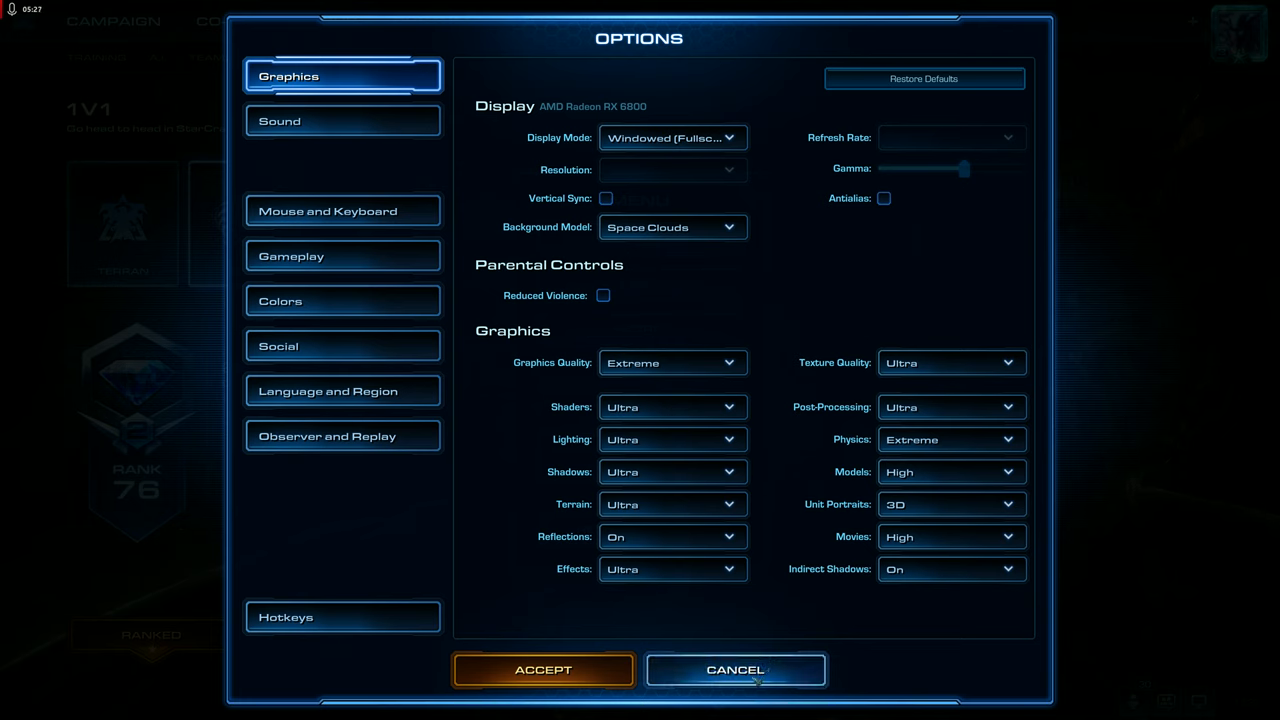
{"action": "left_click", "coordinate": [736, 668]}
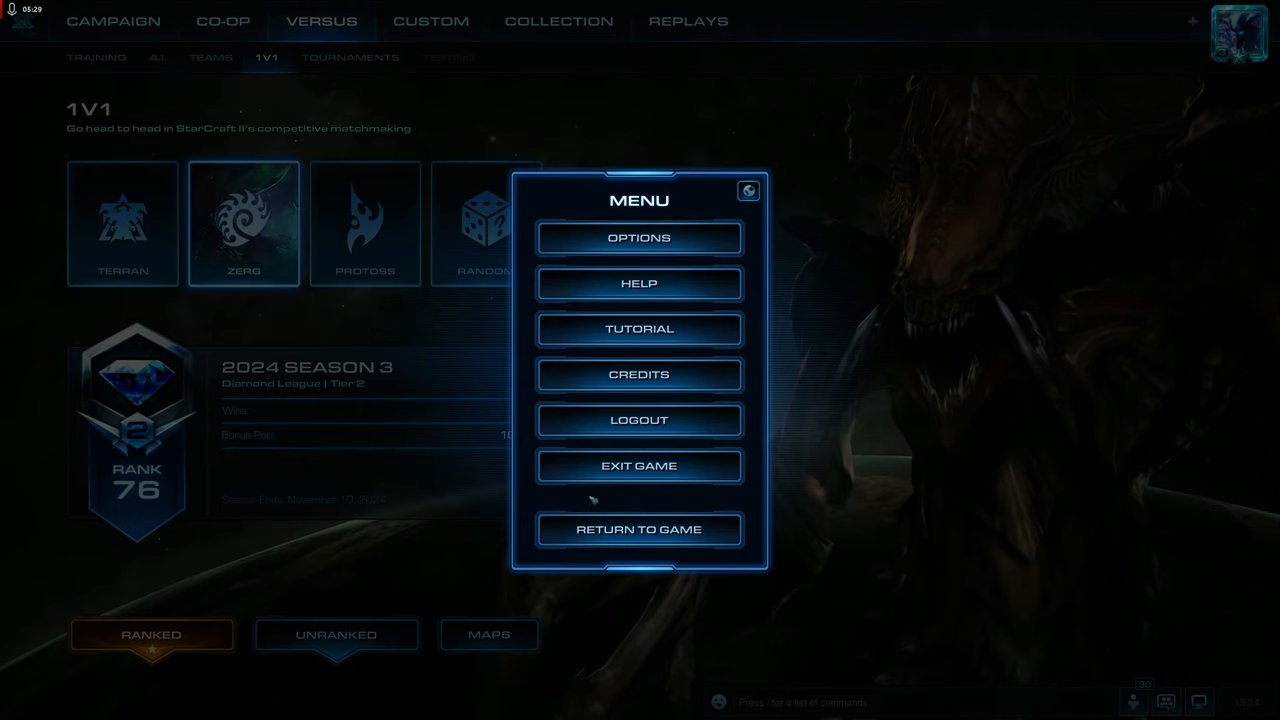
{"action": "left_click", "coordinate": [638, 528]}
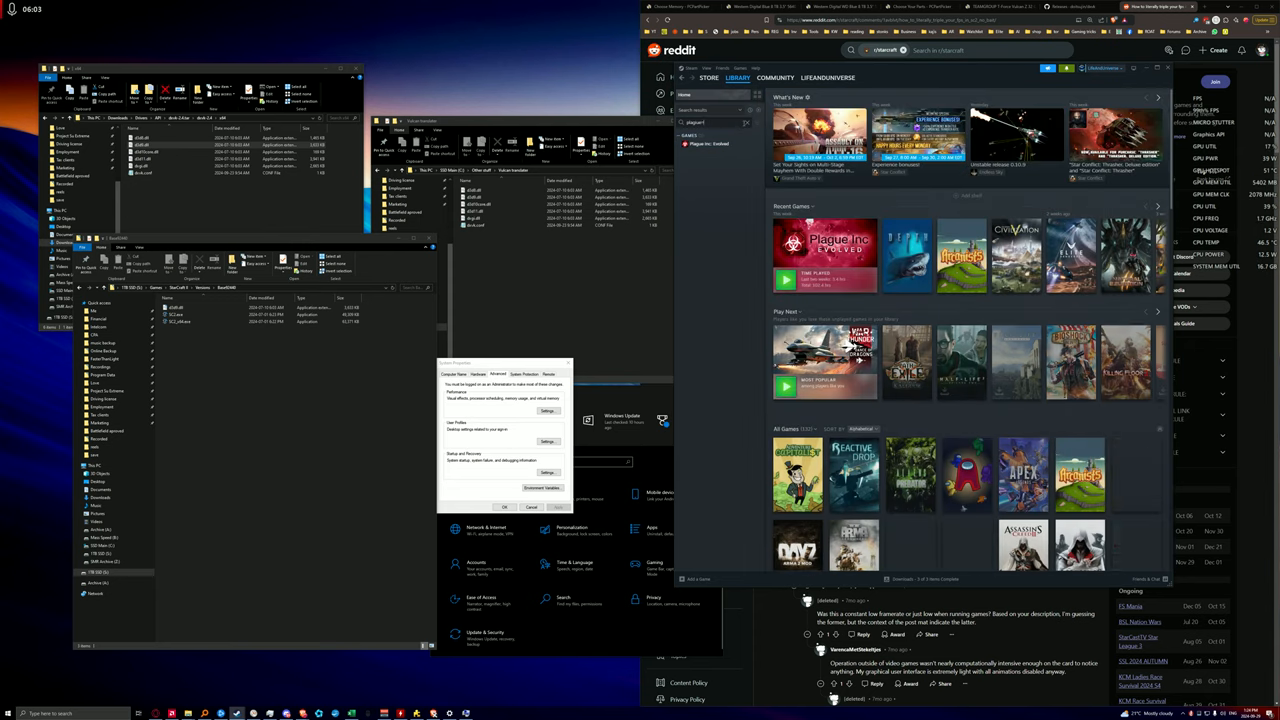
Step: Select Depth in the Steam Library list to show its game page
{"action": "left_click", "coordinate": [700, 178]}
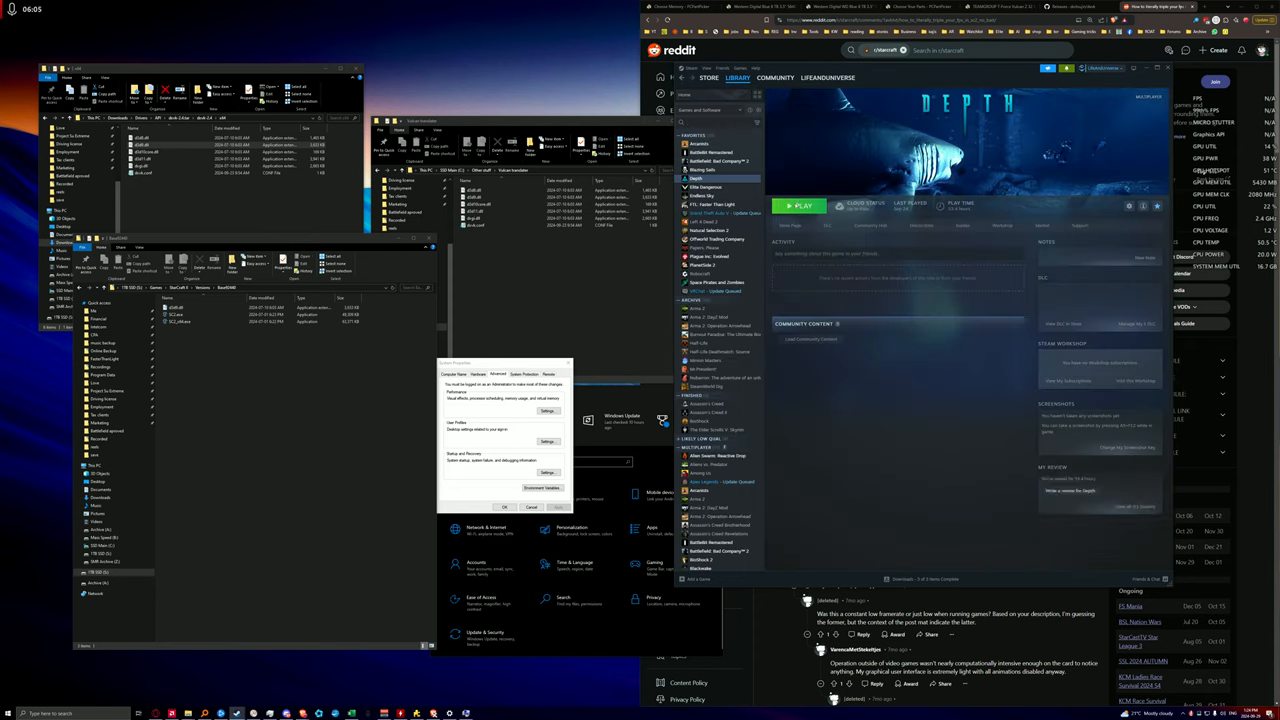
{"action": "left_click", "coordinate": [800, 204]}
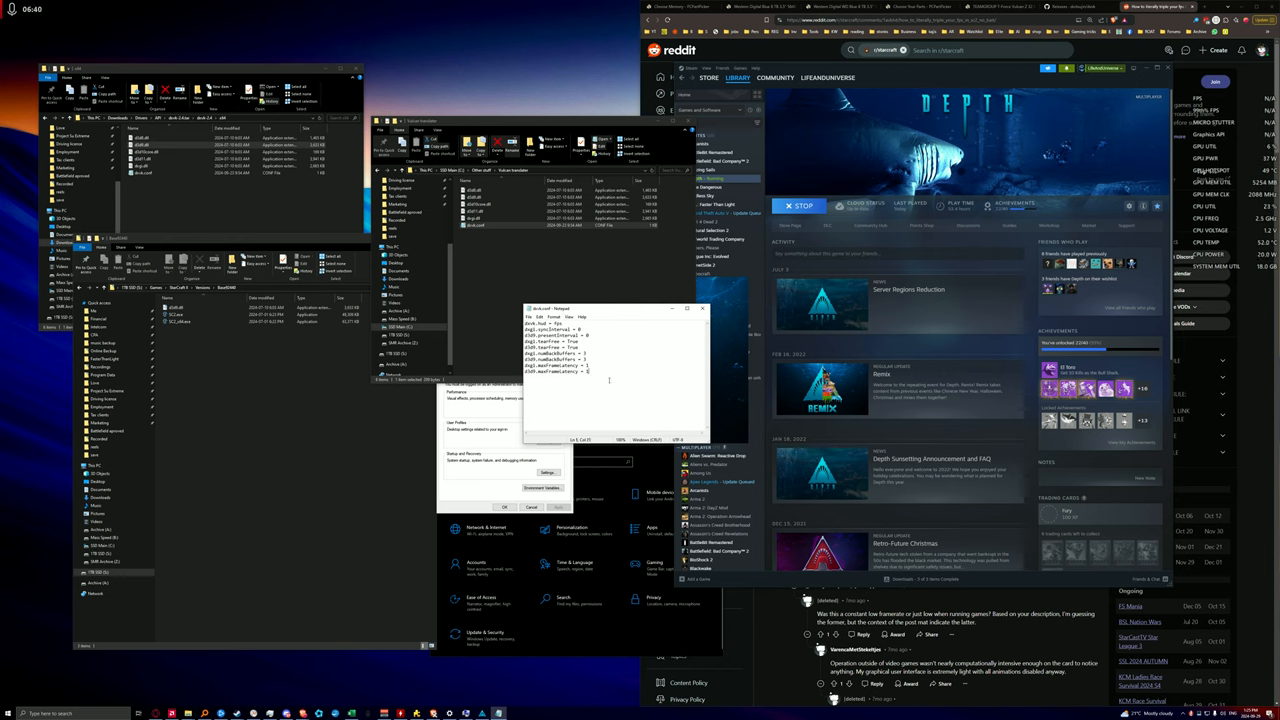
Step: Close the config notes and launch the file in Depth's game folder to reach its main menu
{"action": "left_click", "coordinate": [702, 308]}
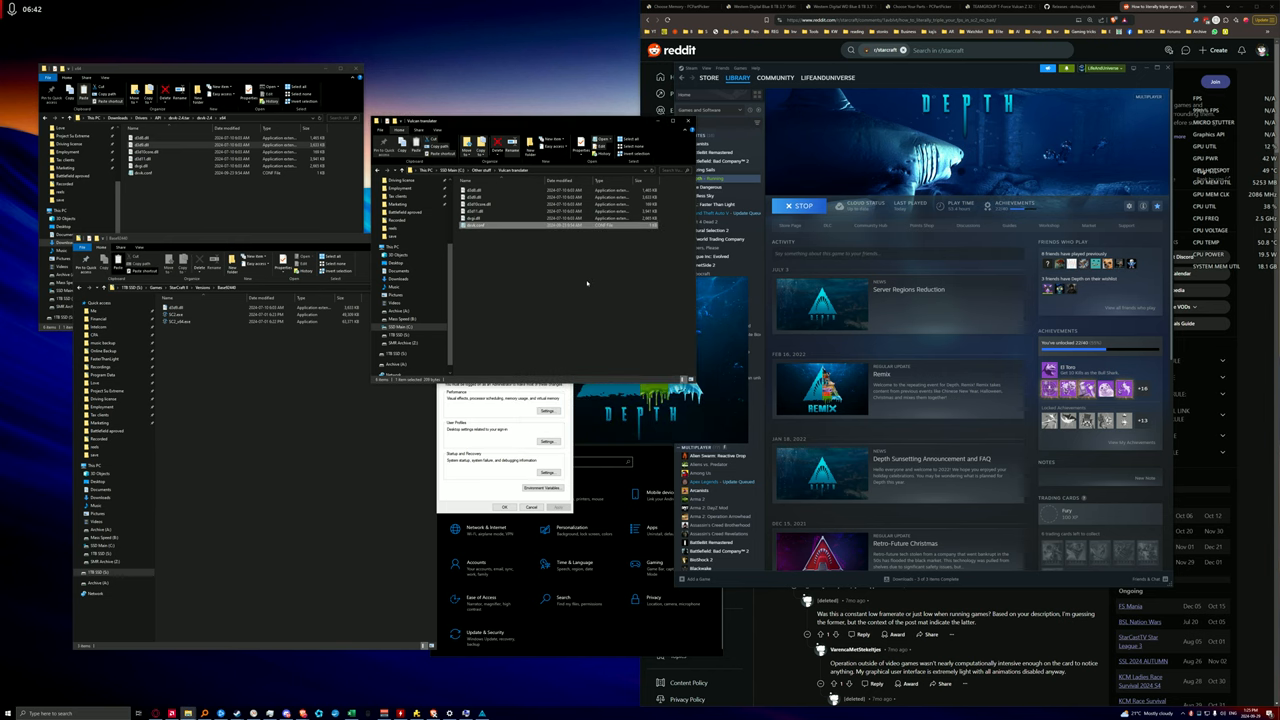
{"action": "left_click", "coordinate": [476, 232]}
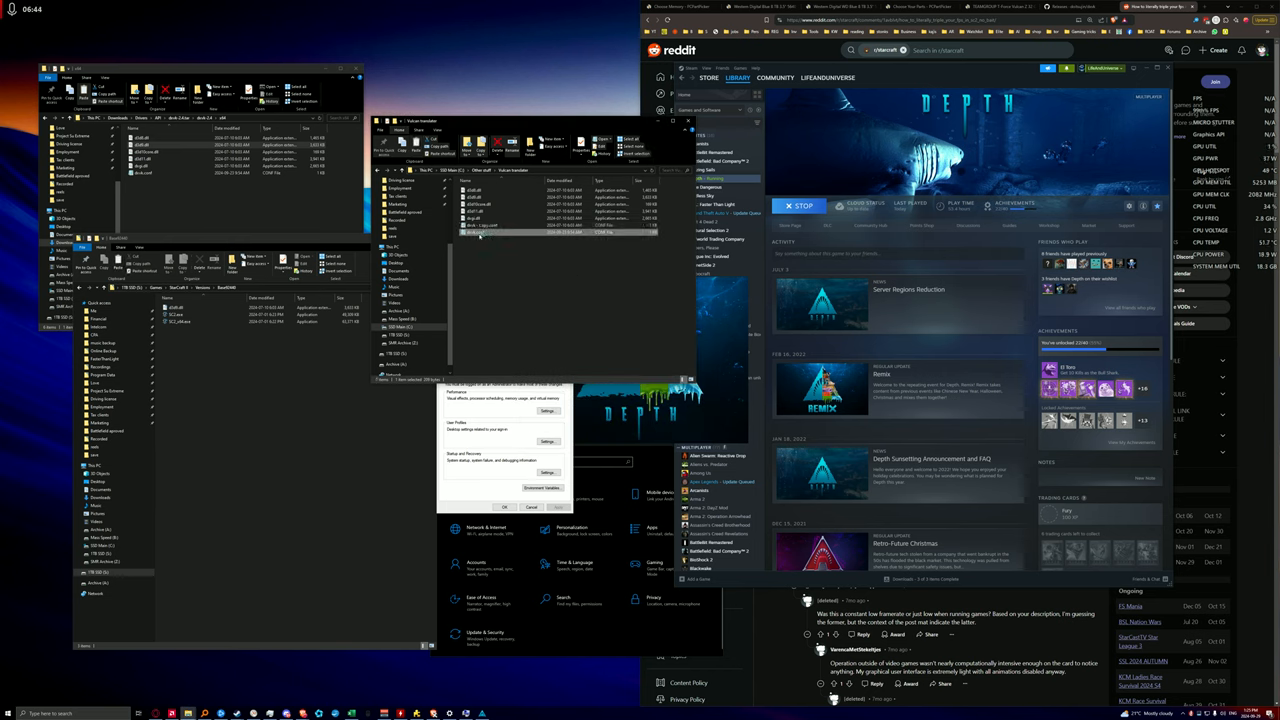
{"action": "double_click", "coordinate": [476, 232]}
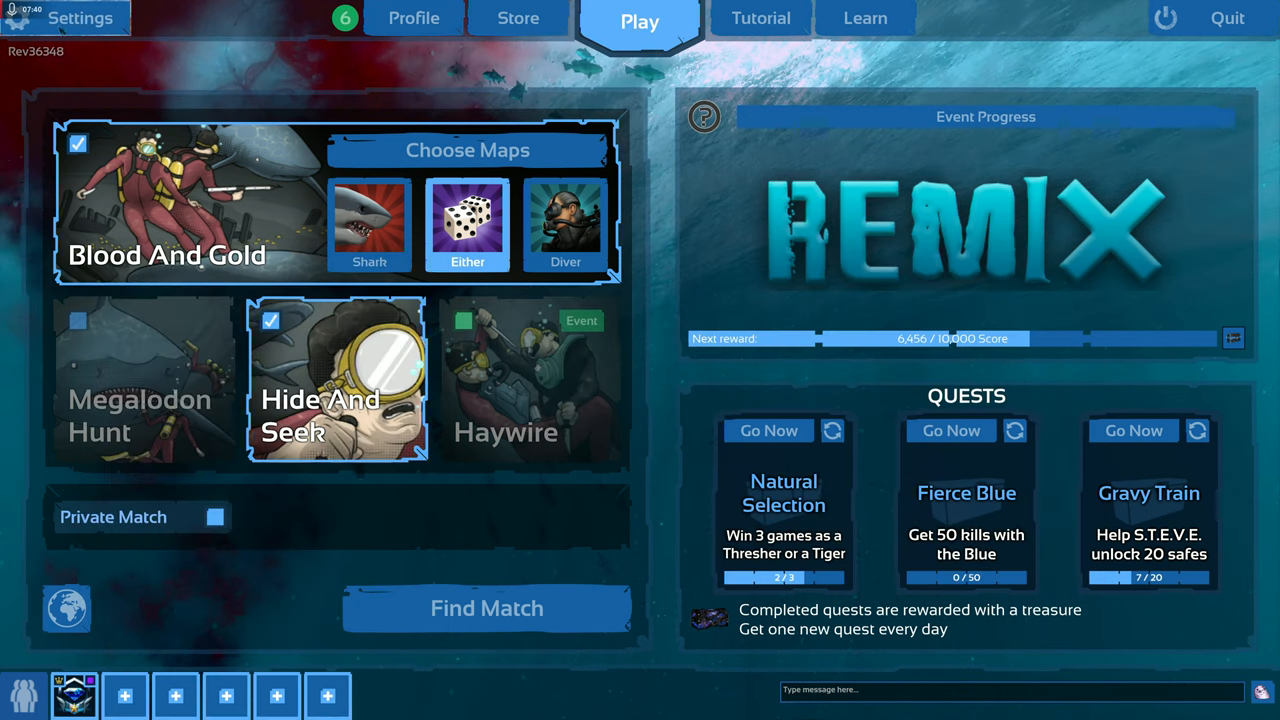
Step: Review Depth's Basic and Advanced video options, then switch to the Input settings
{"action": "left_click", "coordinate": [80, 18]}
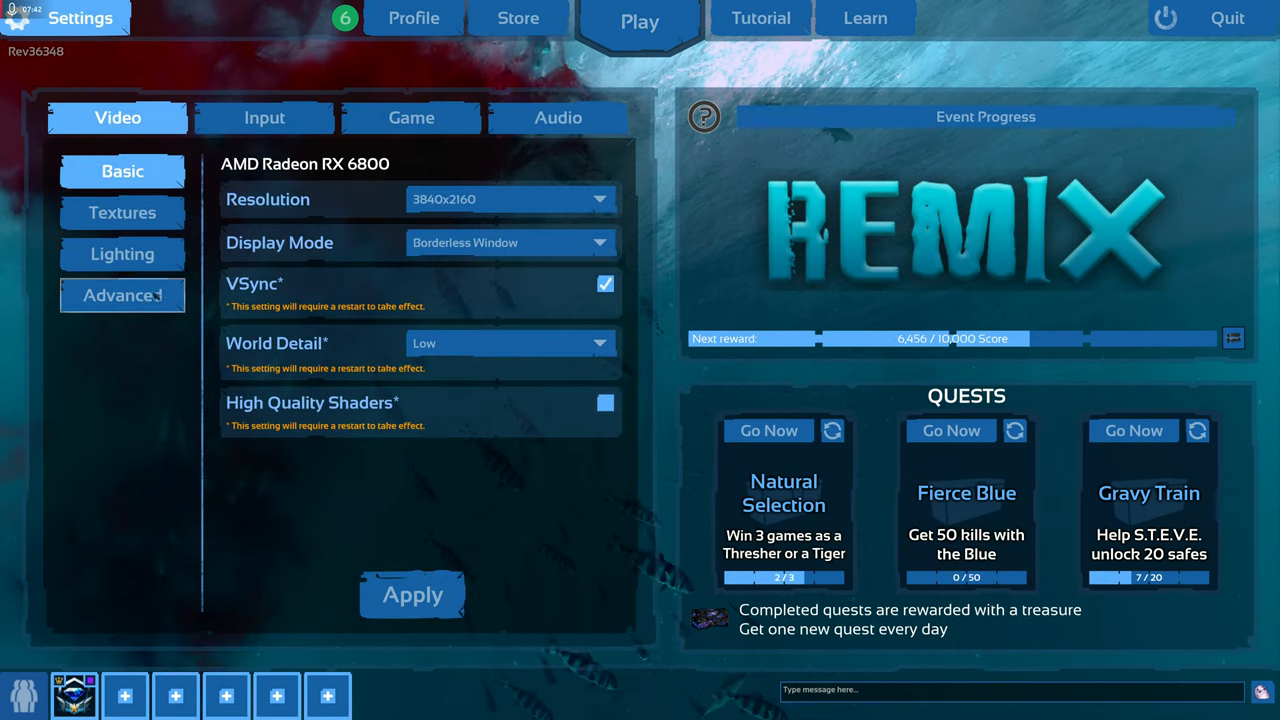
{"action": "left_click", "coordinate": [122, 296]}
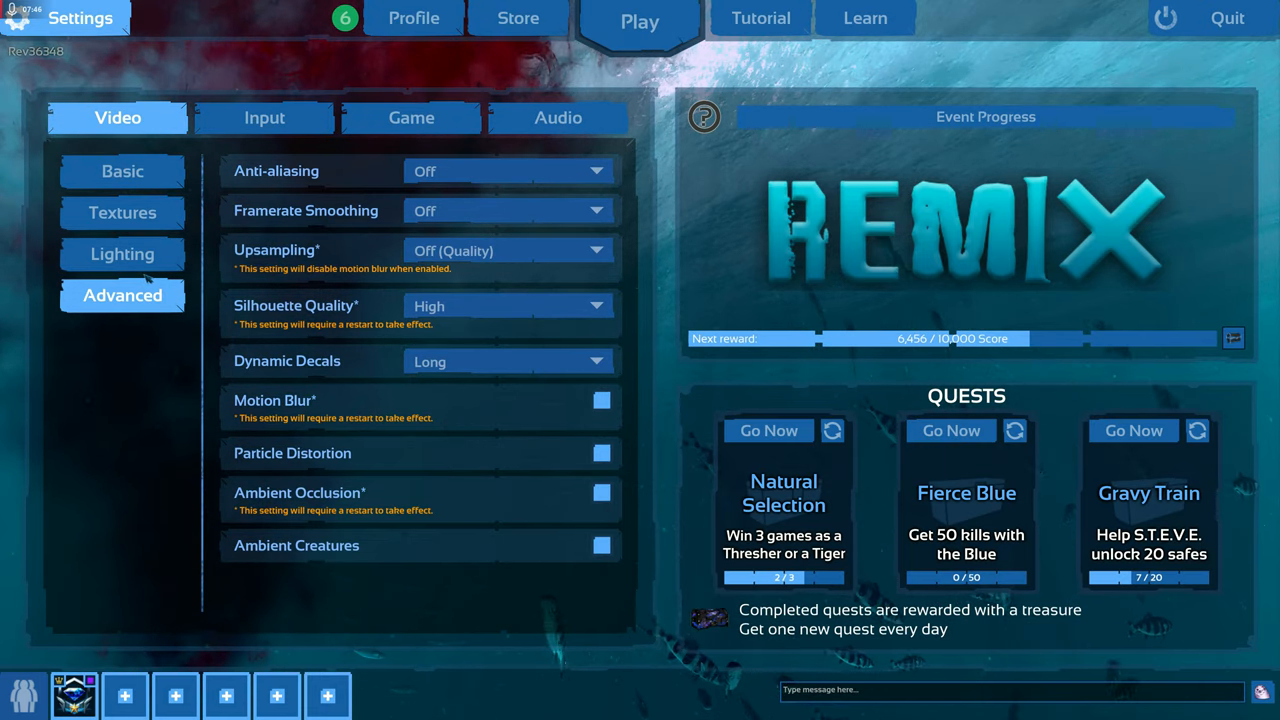
{"action": "left_click", "coordinate": [122, 254]}
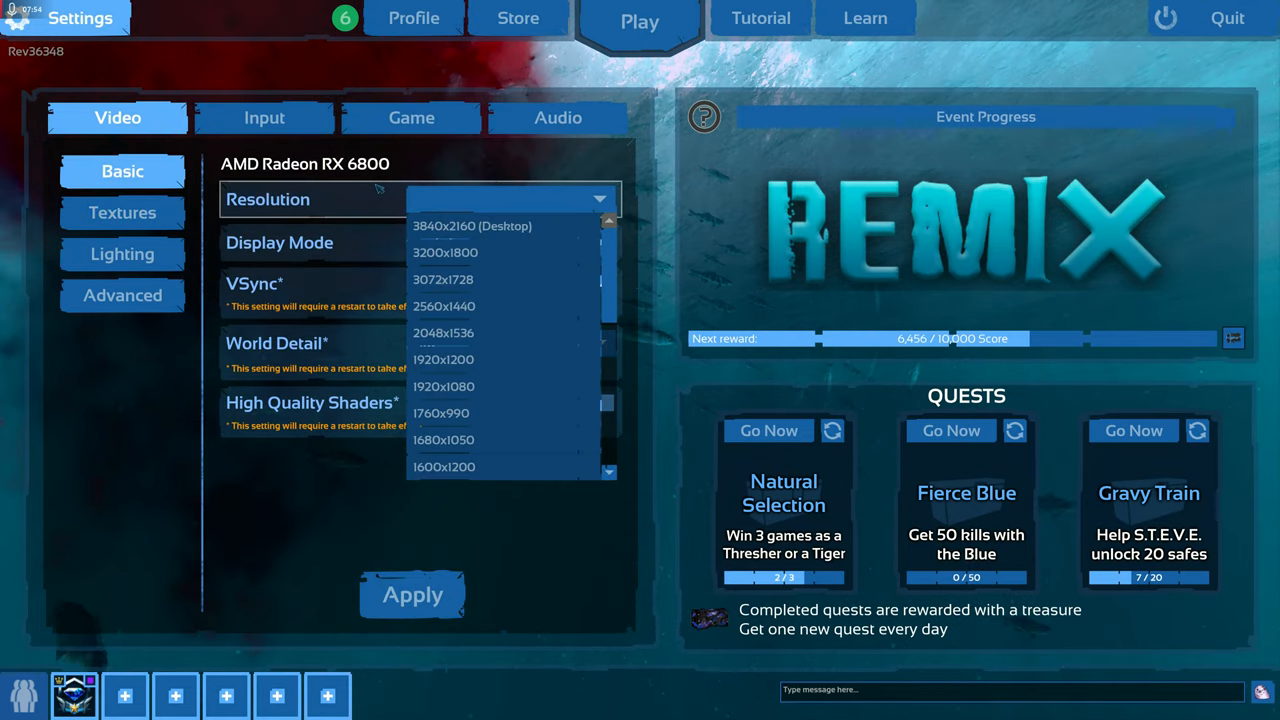
{"action": "left_click", "coordinate": [264, 116]}
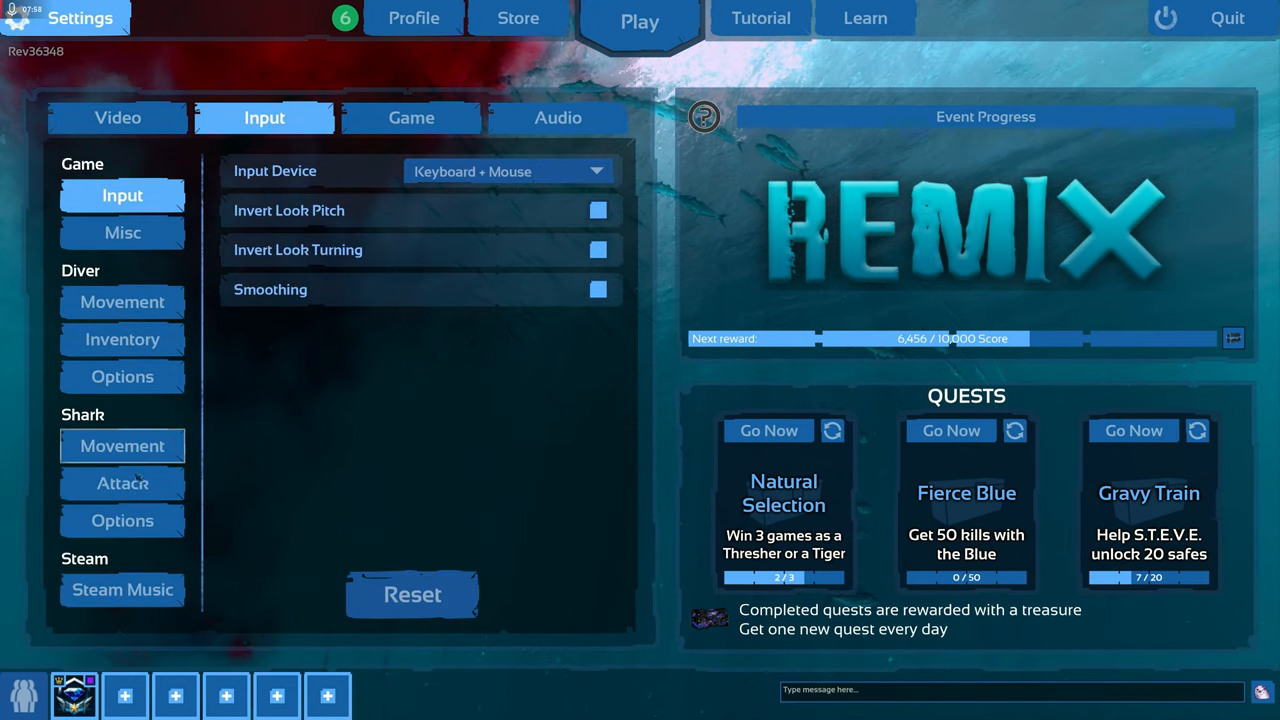
Step: Browse the Misc, Diver Movement, Inventory, diver Options and Shark Options pages, ending on the Game tab
{"action": "left_click", "coordinate": [122, 232]}
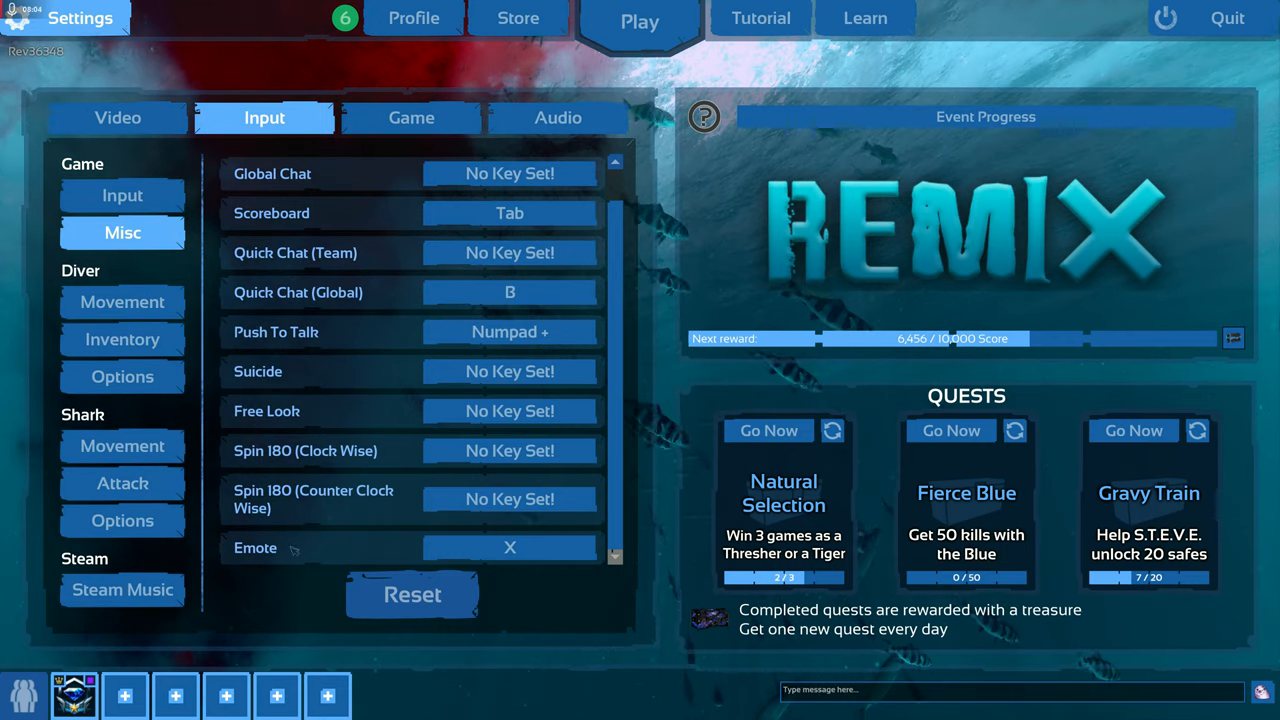
{"action": "left_click", "coordinate": [122, 302]}
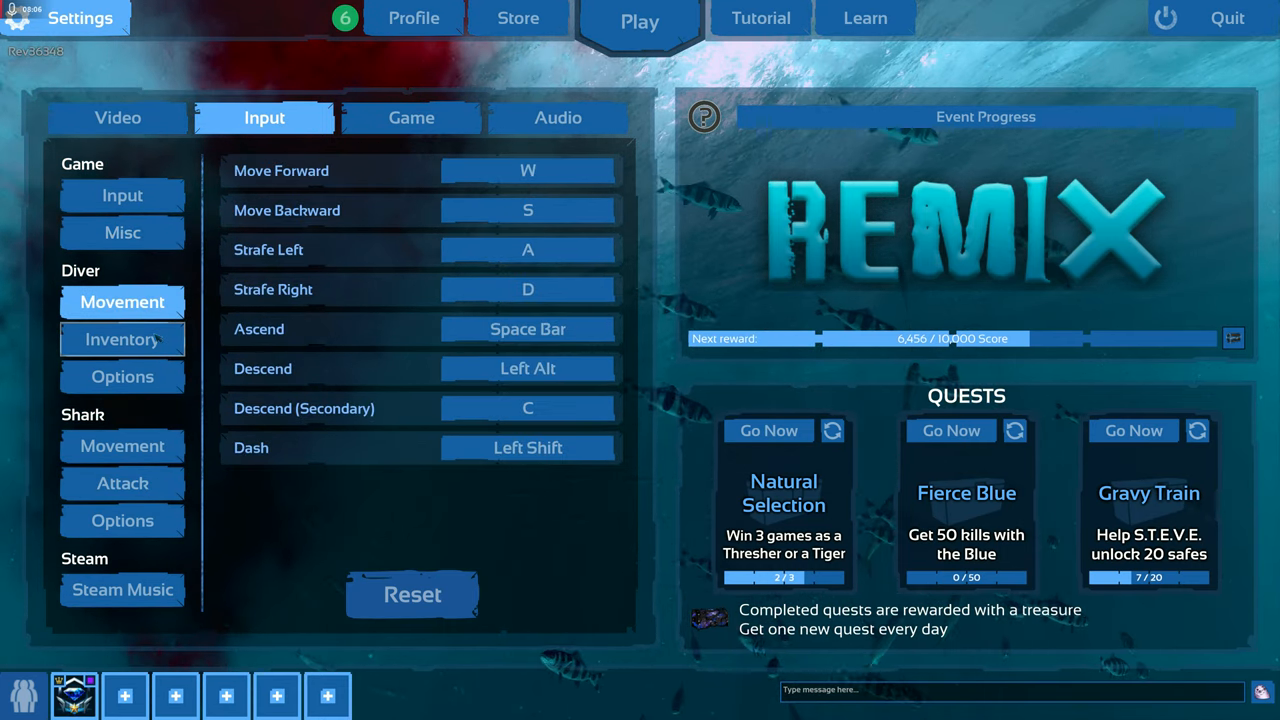
{"action": "left_click", "coordinate": [122, 340]}
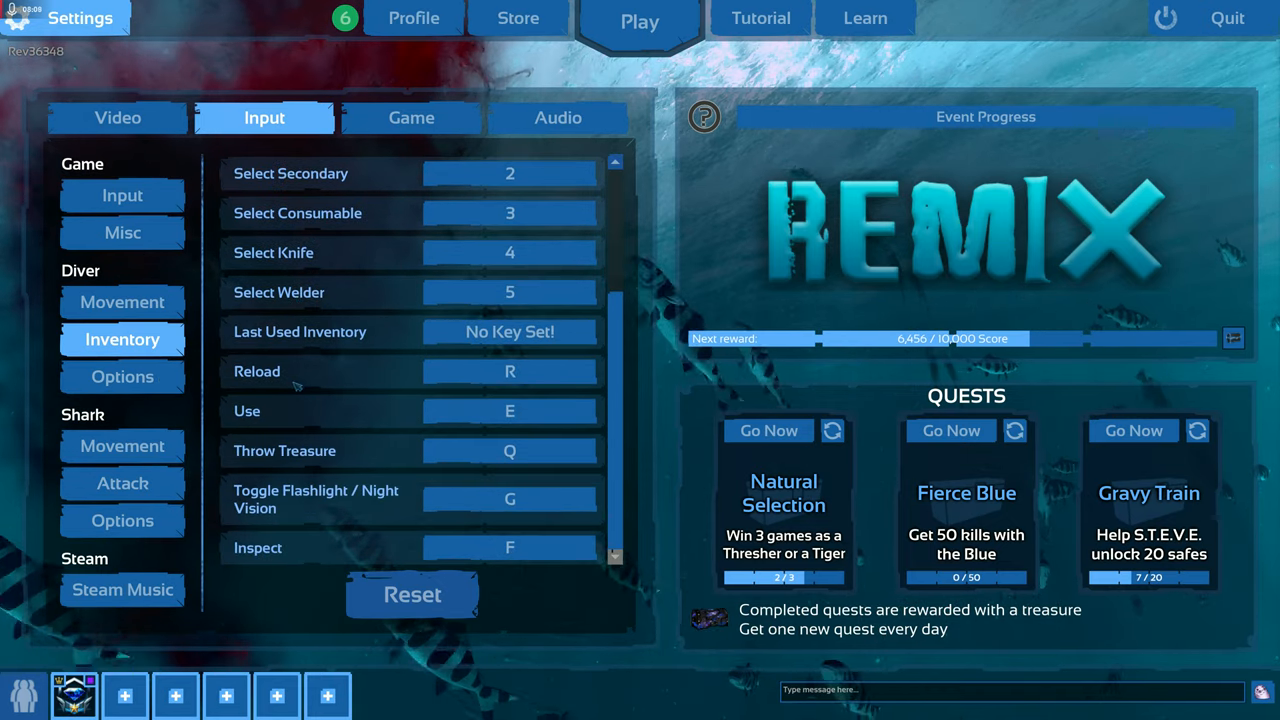
{"action": "left_click", "coordinate": [122, 376]}
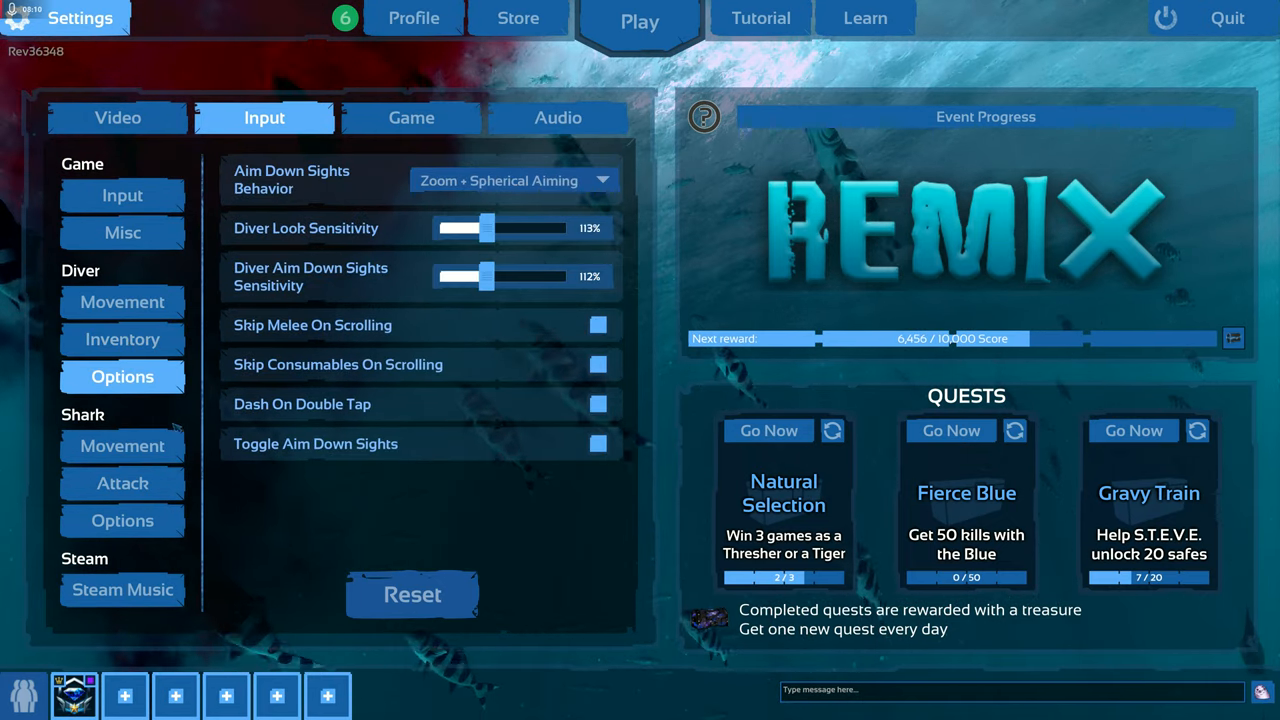
{"action": "left_click", "coordinate": [122, 520]}
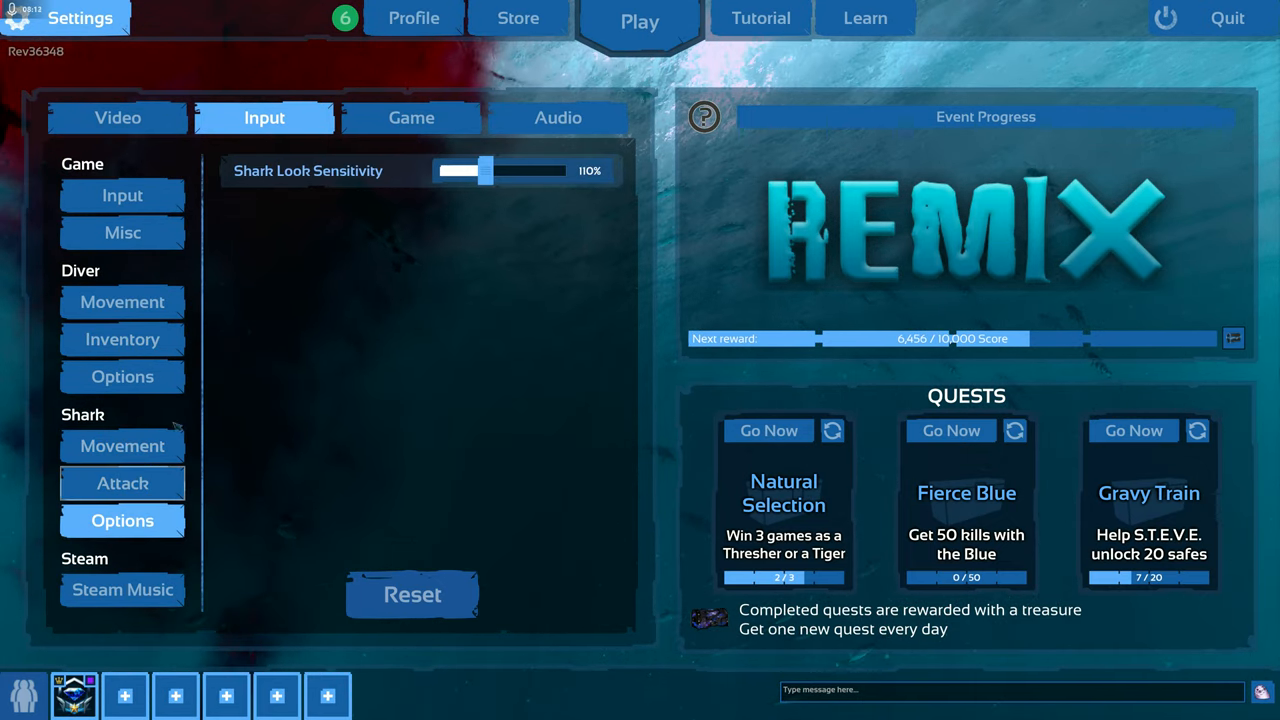
{"action": "left_click", "coordinate": [412, 116]}
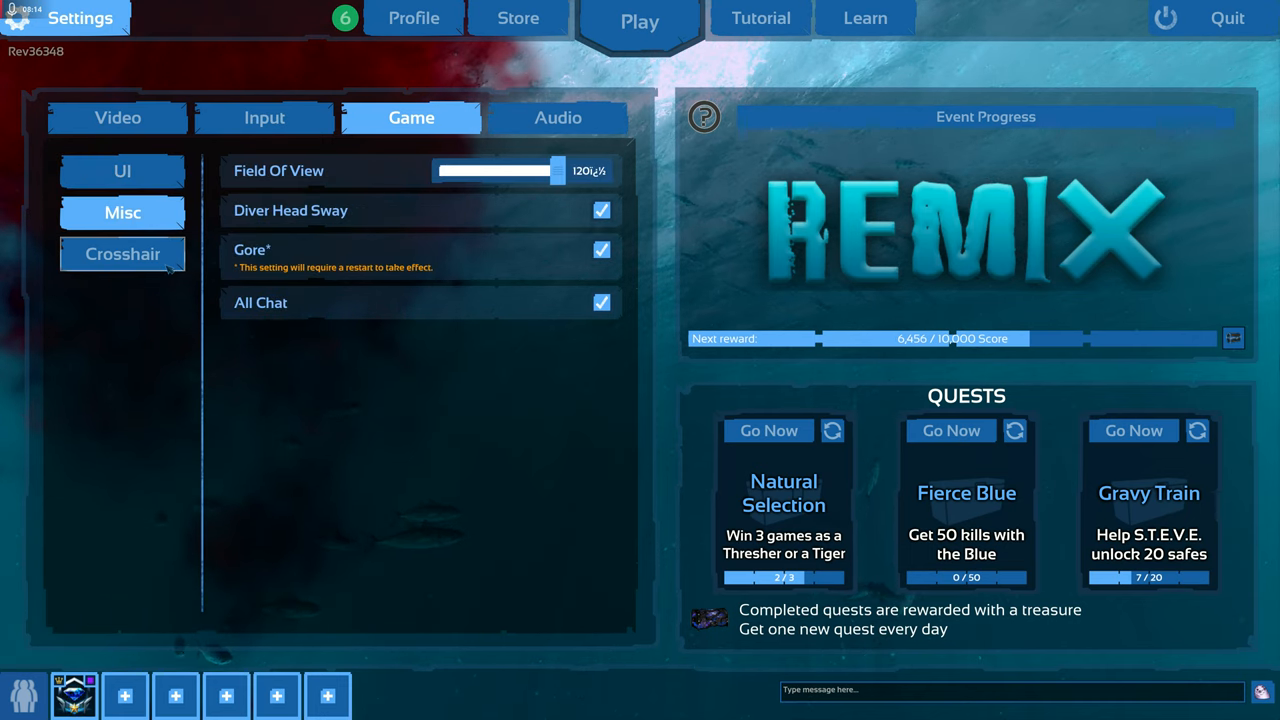
Step: View the Crosshair, Misc and UI game options, ending on the Audio tab
{"action": "left_click", "coordinate": [122, 254]}
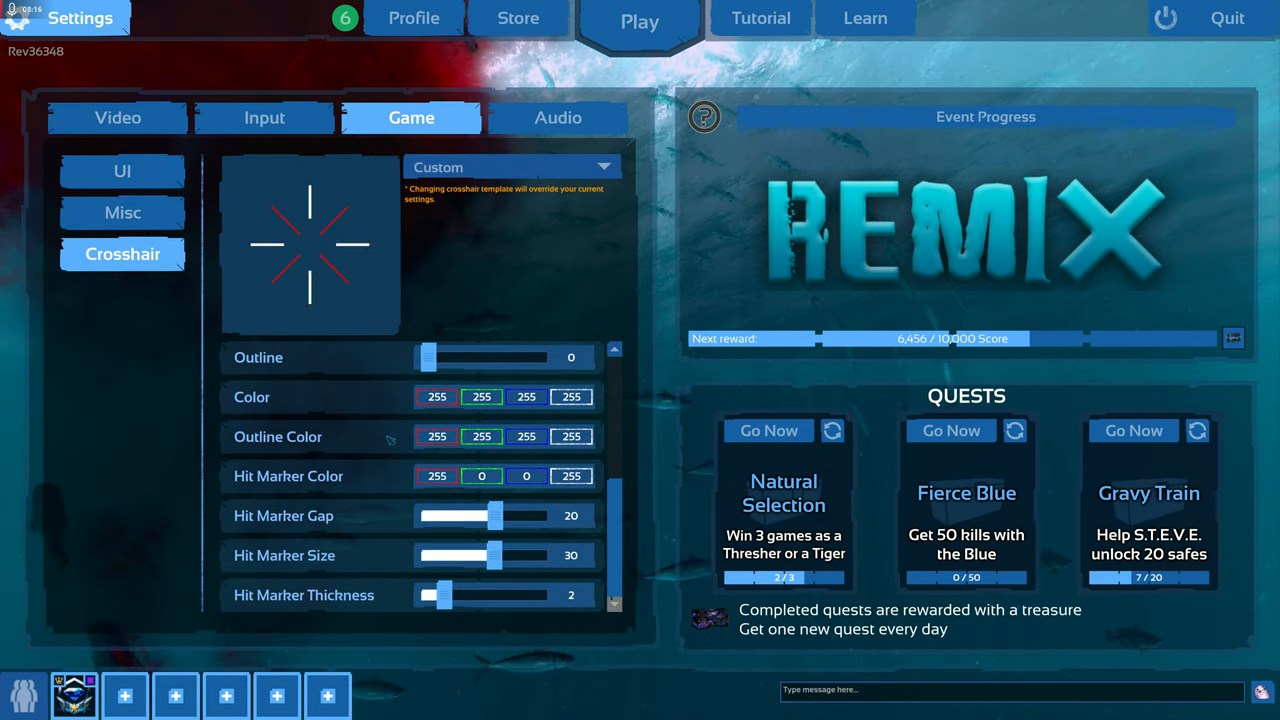
{"action": "left_click", "coordinate": [122, 212]}
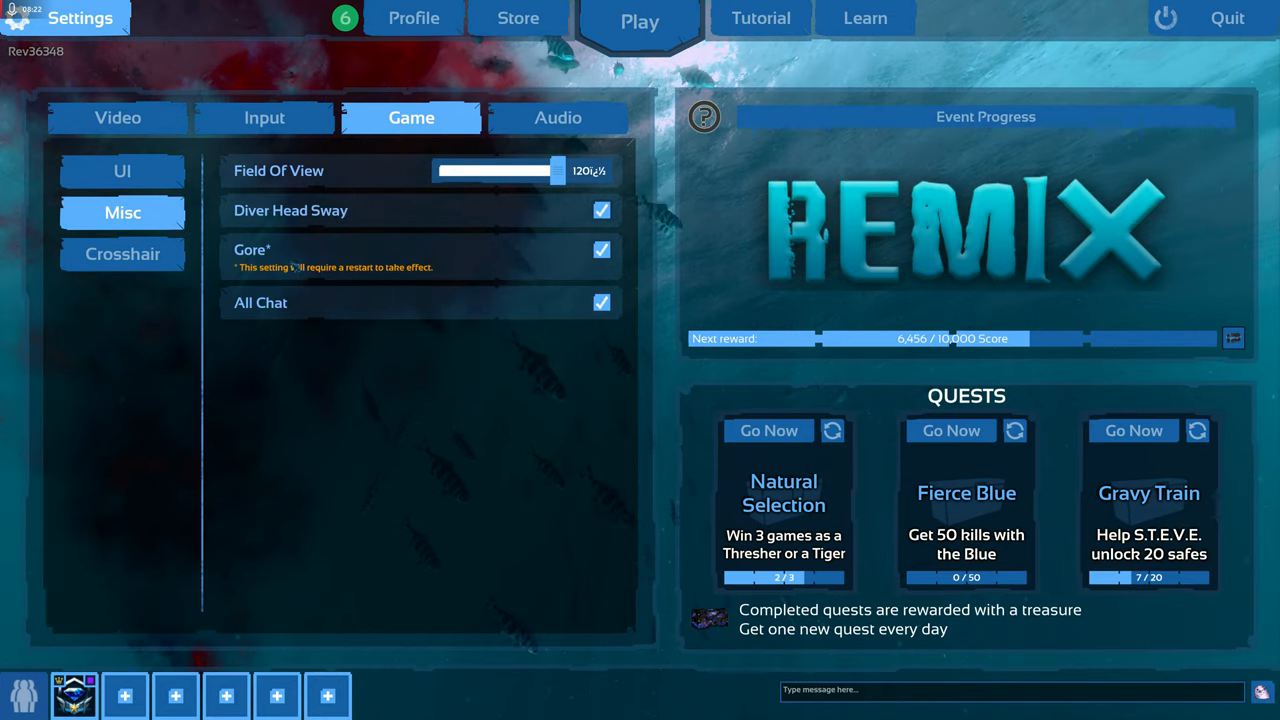
{"action": "left_click", "coordinate": [122, 172]}
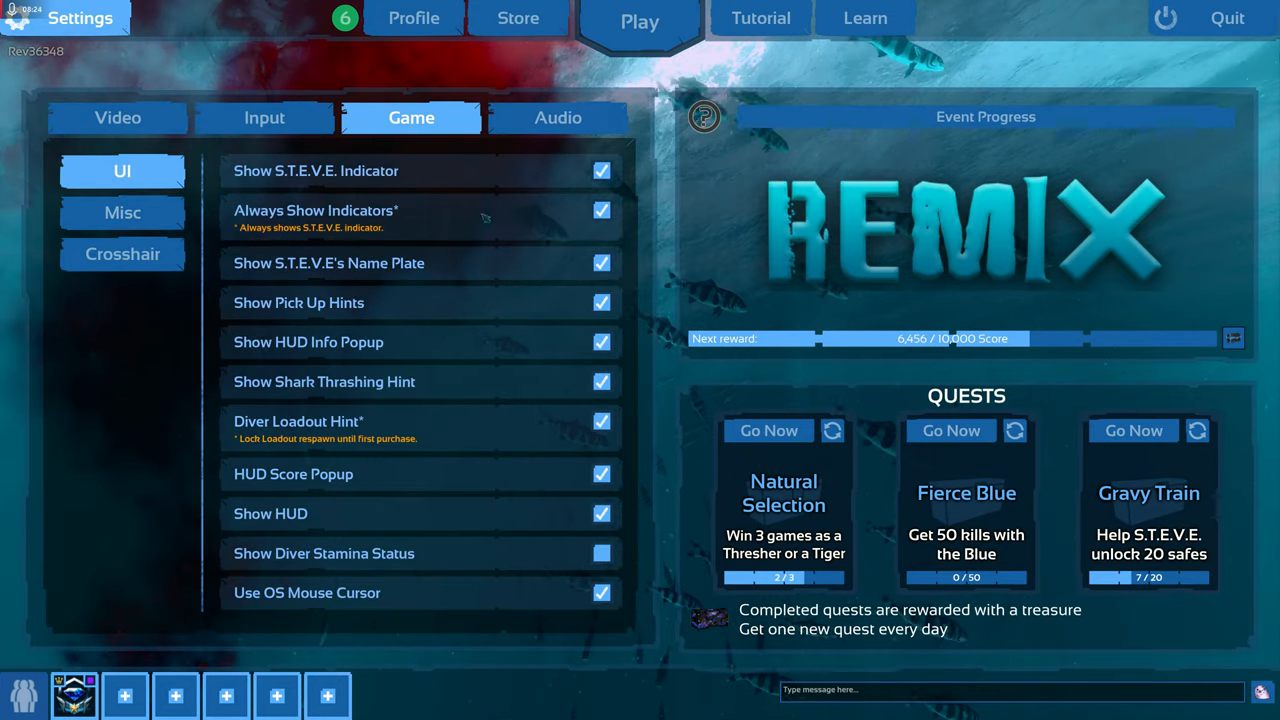
{"action": "left_click", "coordinate": [556, 116]}
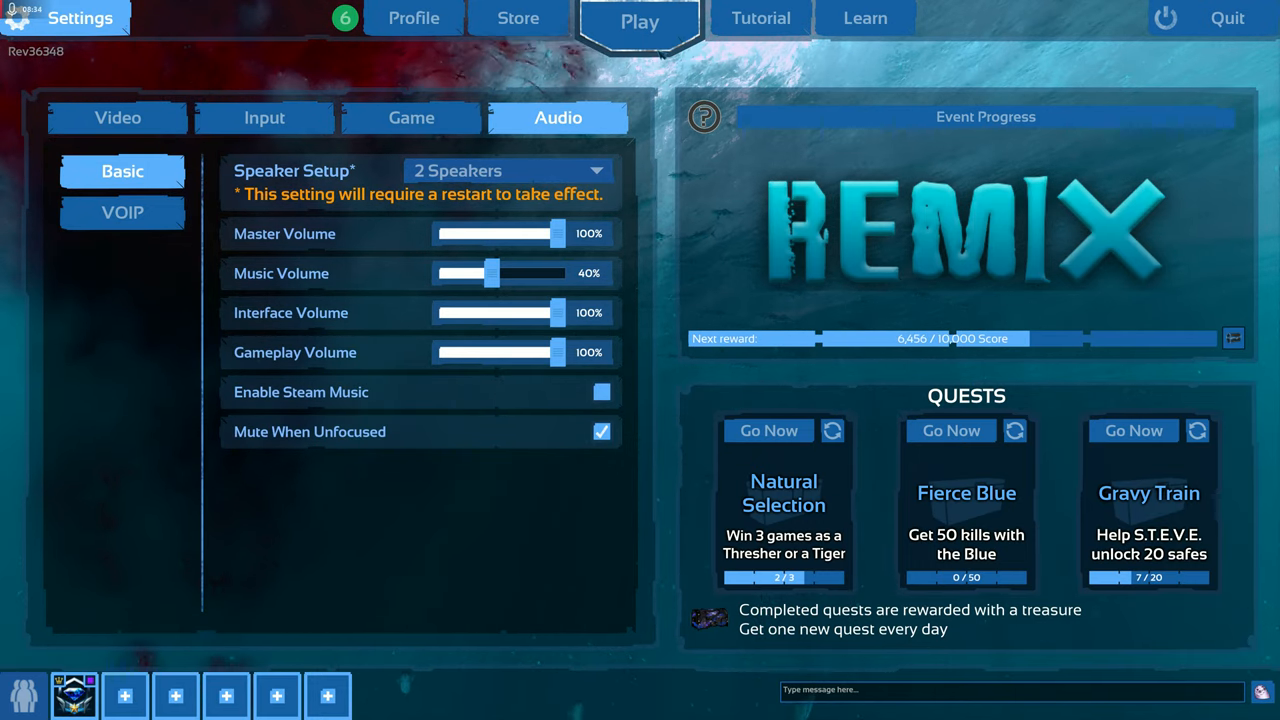
Step: Return to the Video settings, then show the player Profile overview with career stats
{"action": "left_click", "coordinate": [118, 116]}
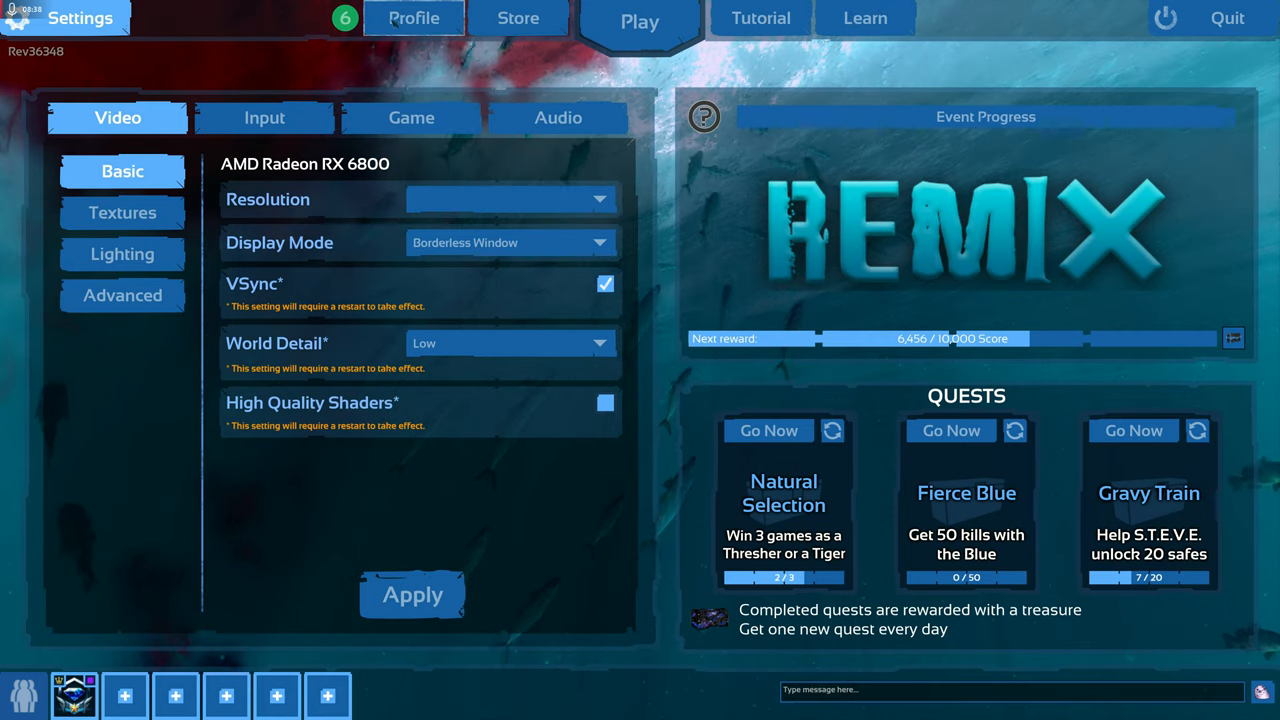
{"action": "left_click", "coordinate": [412, 18]}
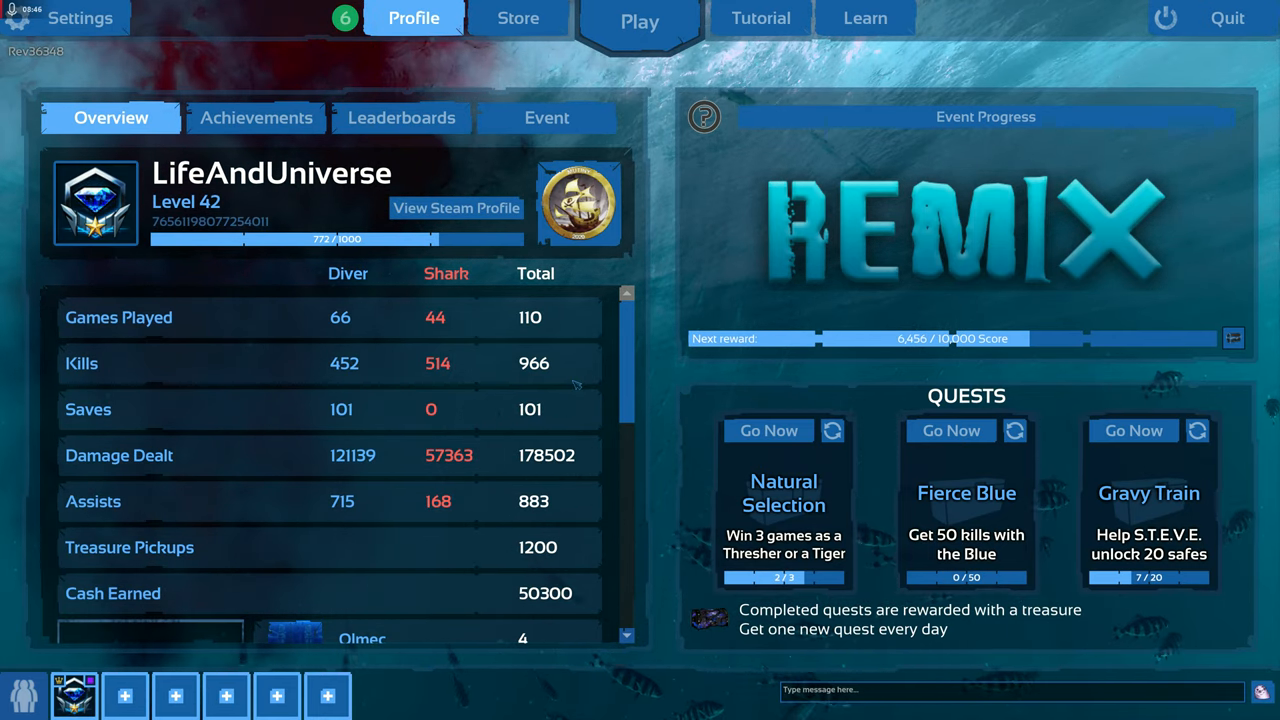
Step: Read the Learn section's Diver Gear and Basic Concepts guides, ending on the Tutorial introduction
{"action": "scroll", "scroll_direction": "down", "scroll_amount": 3}
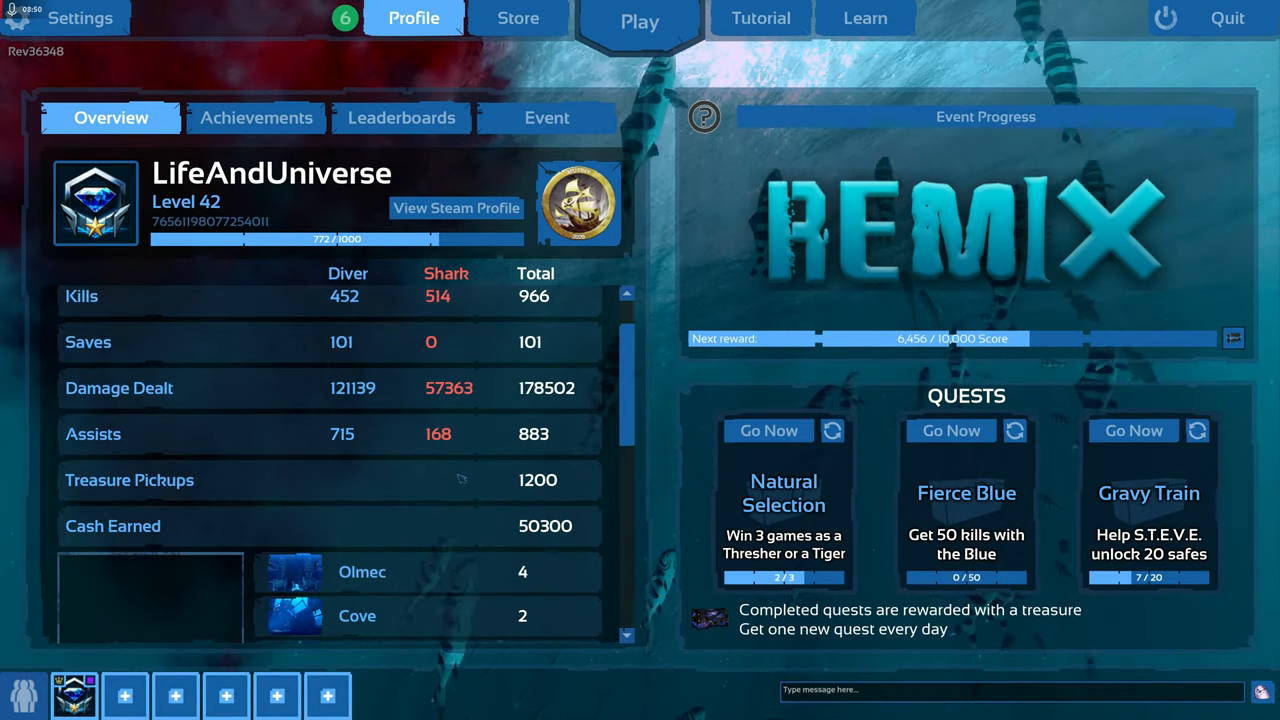
{"action": "left_click", "coordinate": [864, 18]}
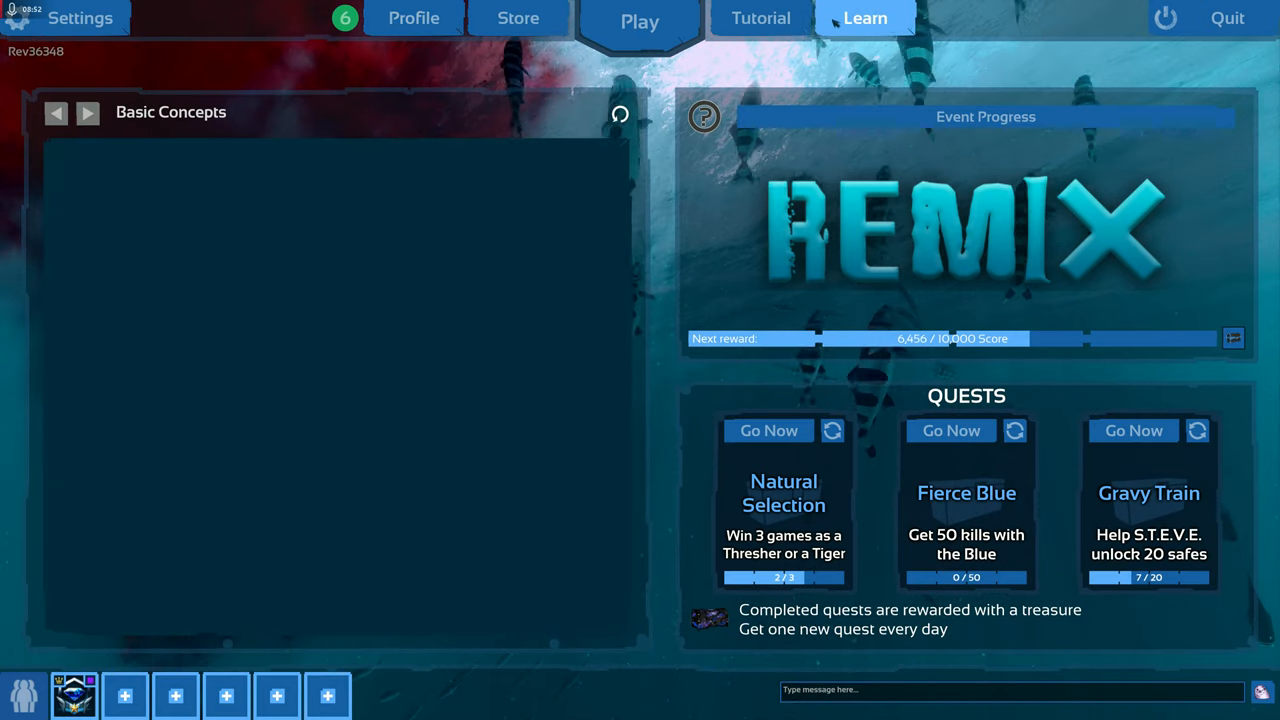
{"action": "left_click", "coordinate": [264, 170]}
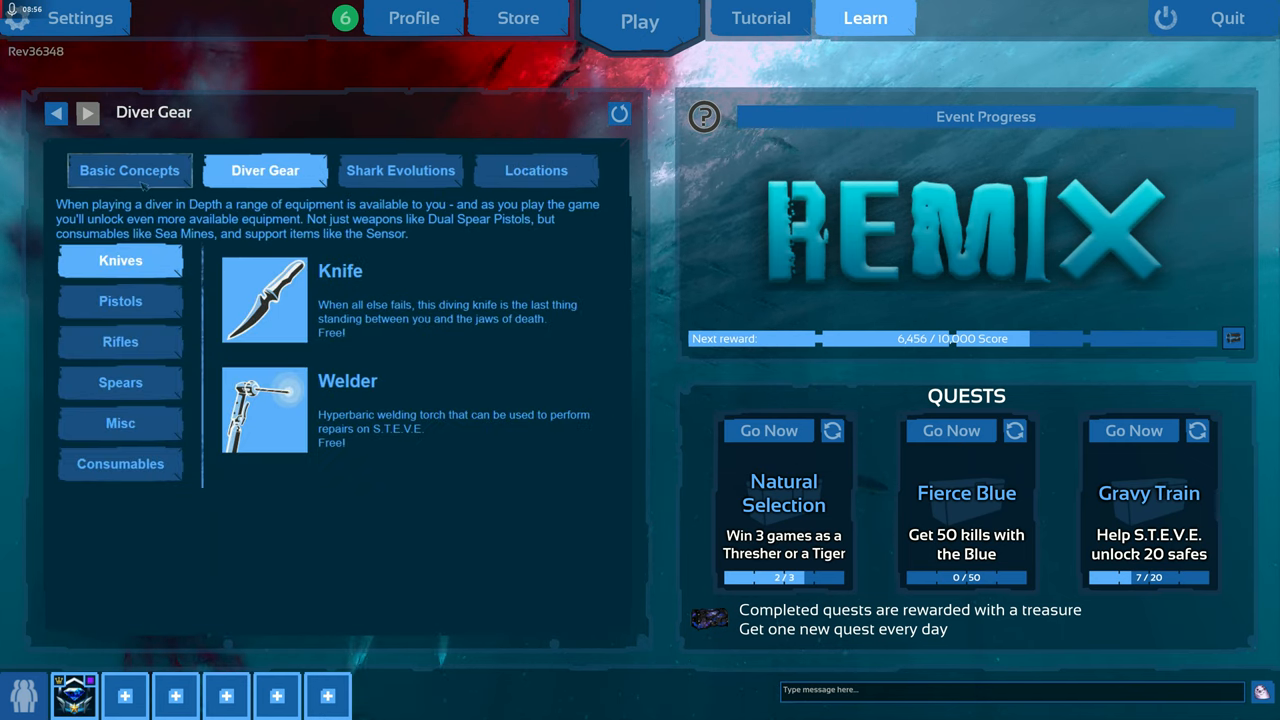
{"action": "left_click", "coordinate": [128, 170]}
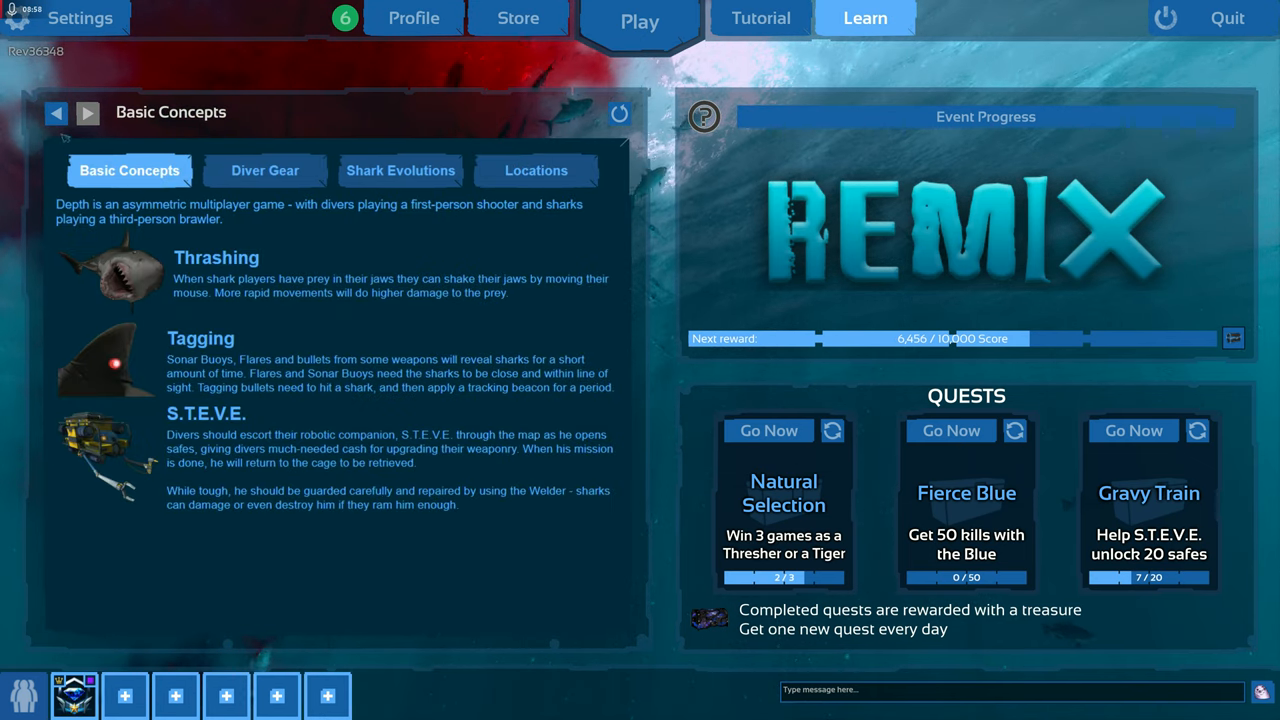
{"action": "left_click", "coordinate": [264, 170]}
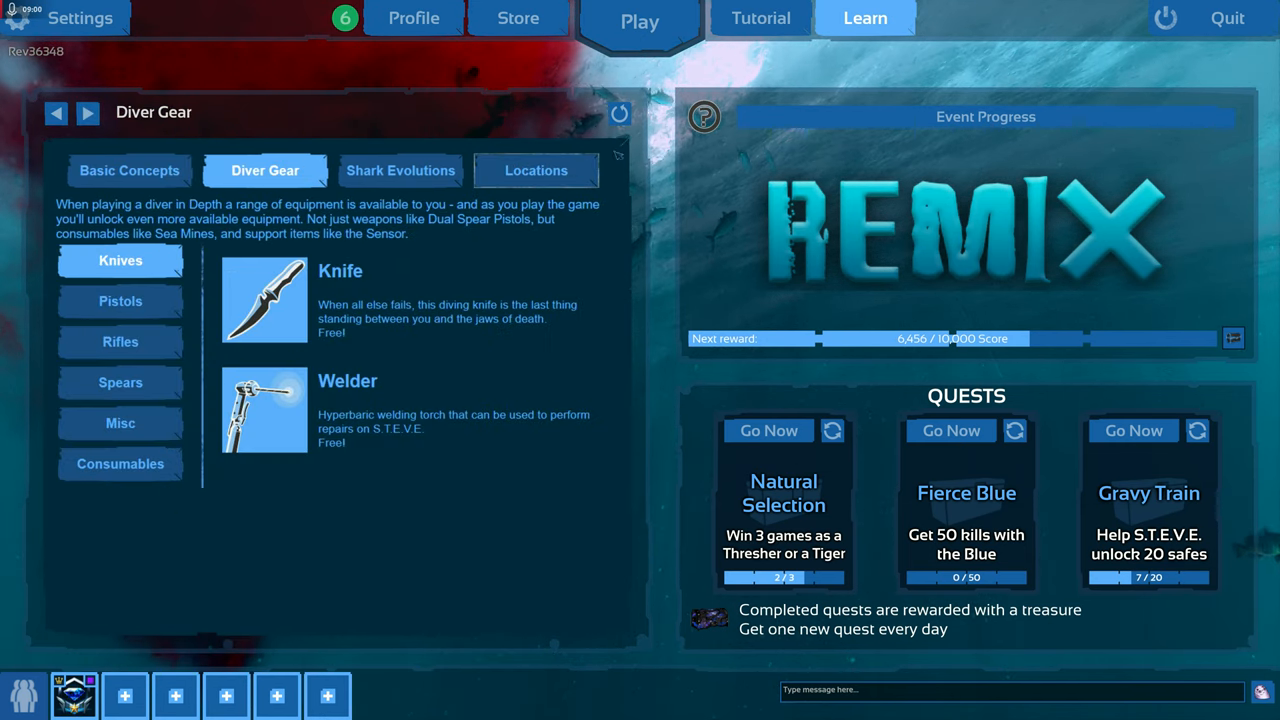
{"action": "left_click", "coordinate": [760, 18]}
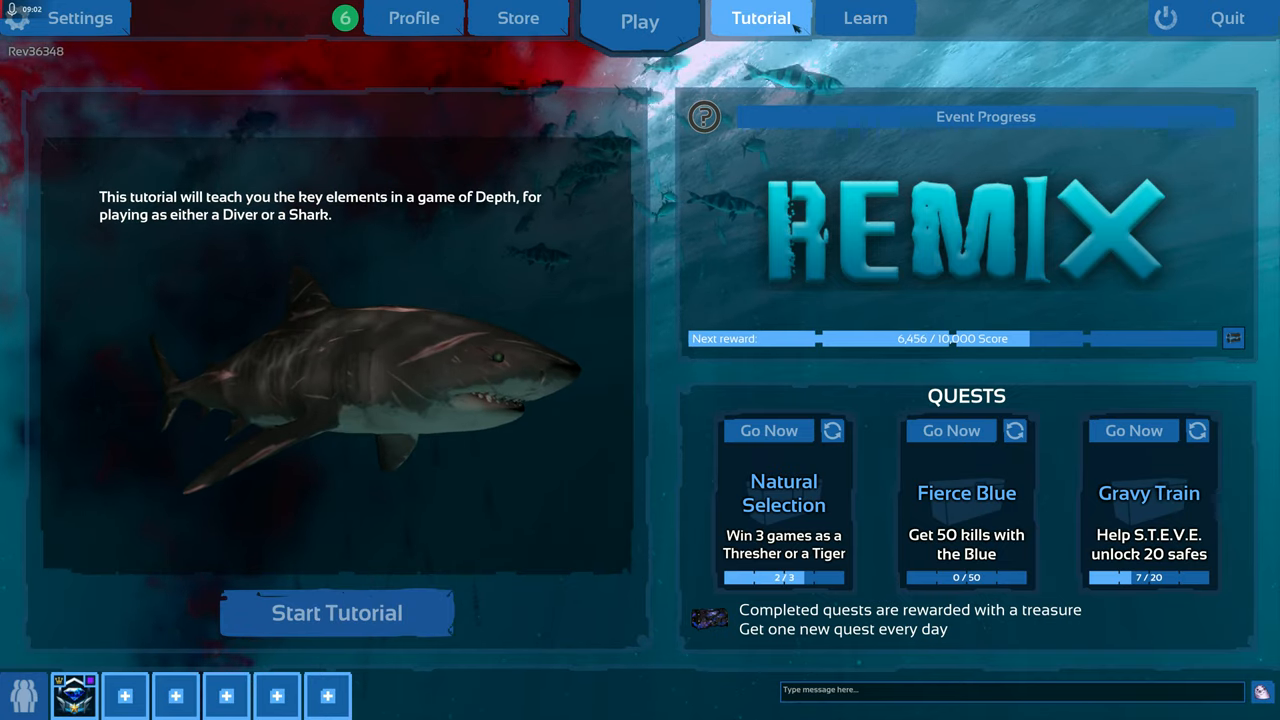